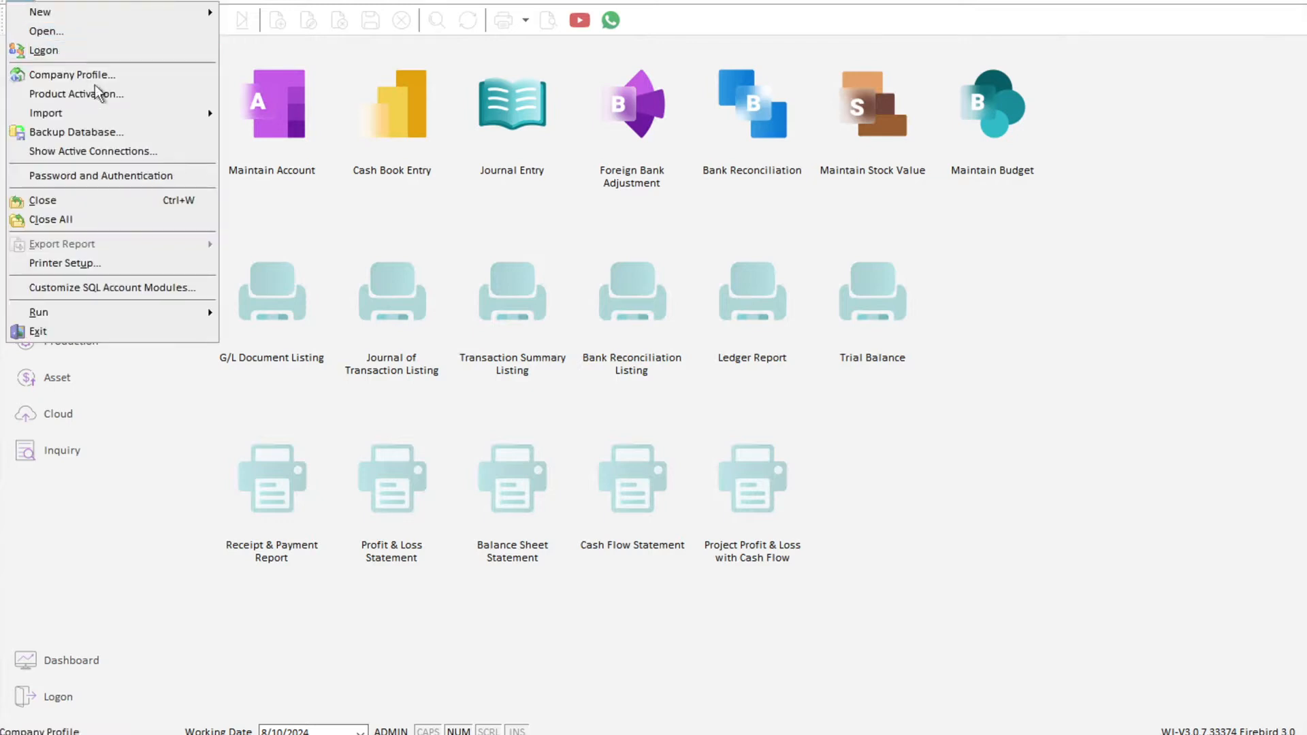
- Bring up the Company Profile for Testing Sdn Bhd from the File menu
left_click(74, 75)
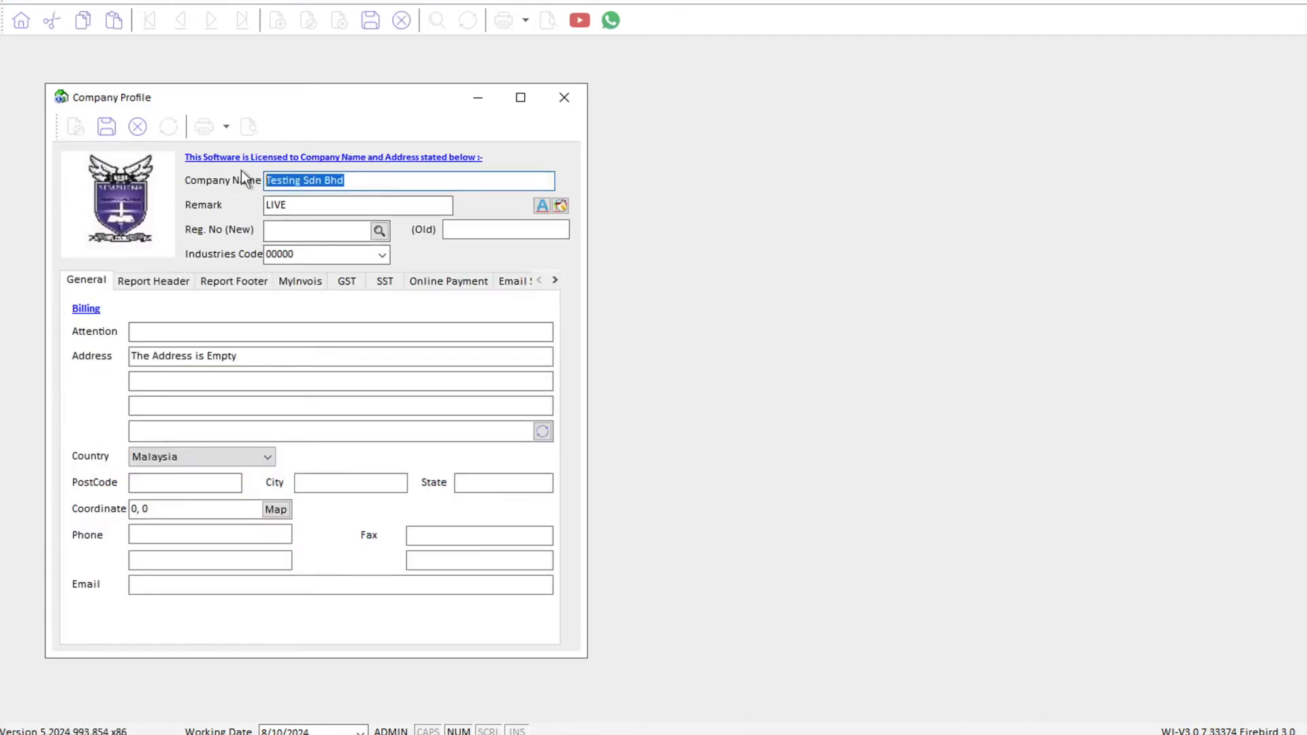
- Name the company myconsult sdn bhd and fill its registration numbers from the MYCONSULT SDN BHD record
type("myconsul")
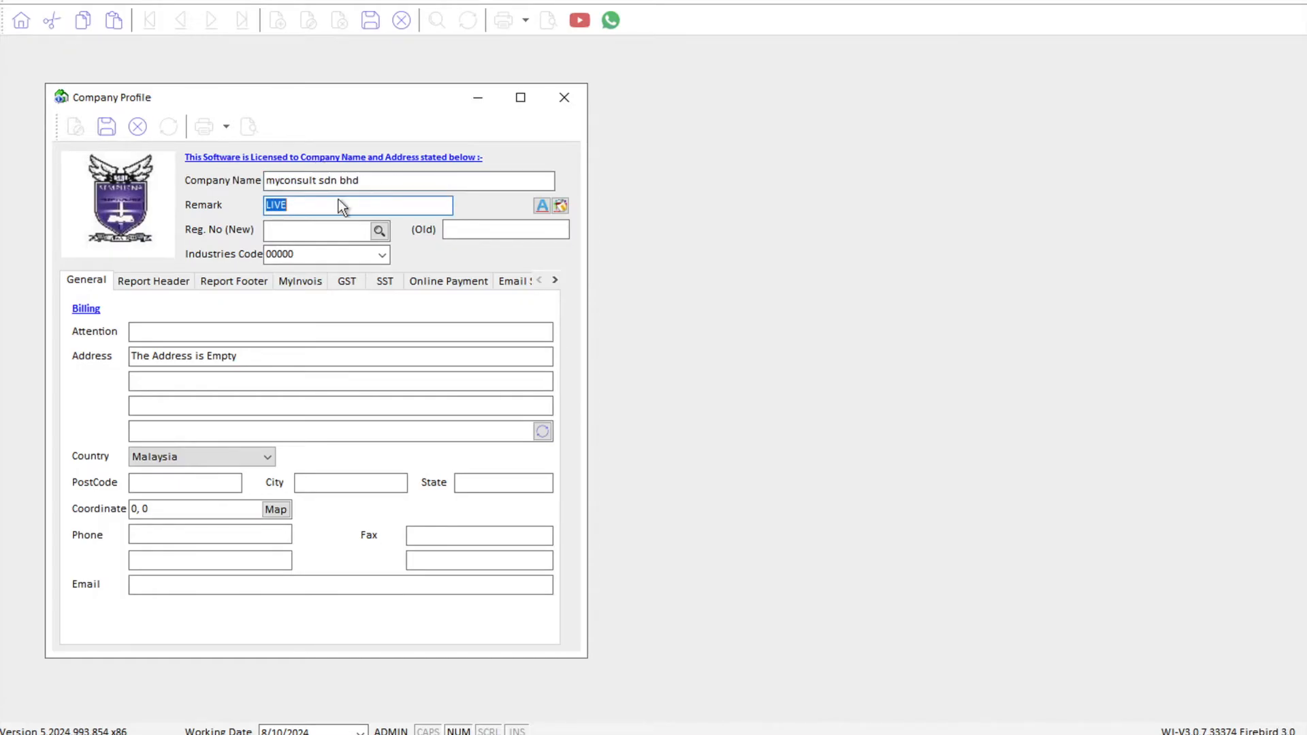
left_click(379, 230)
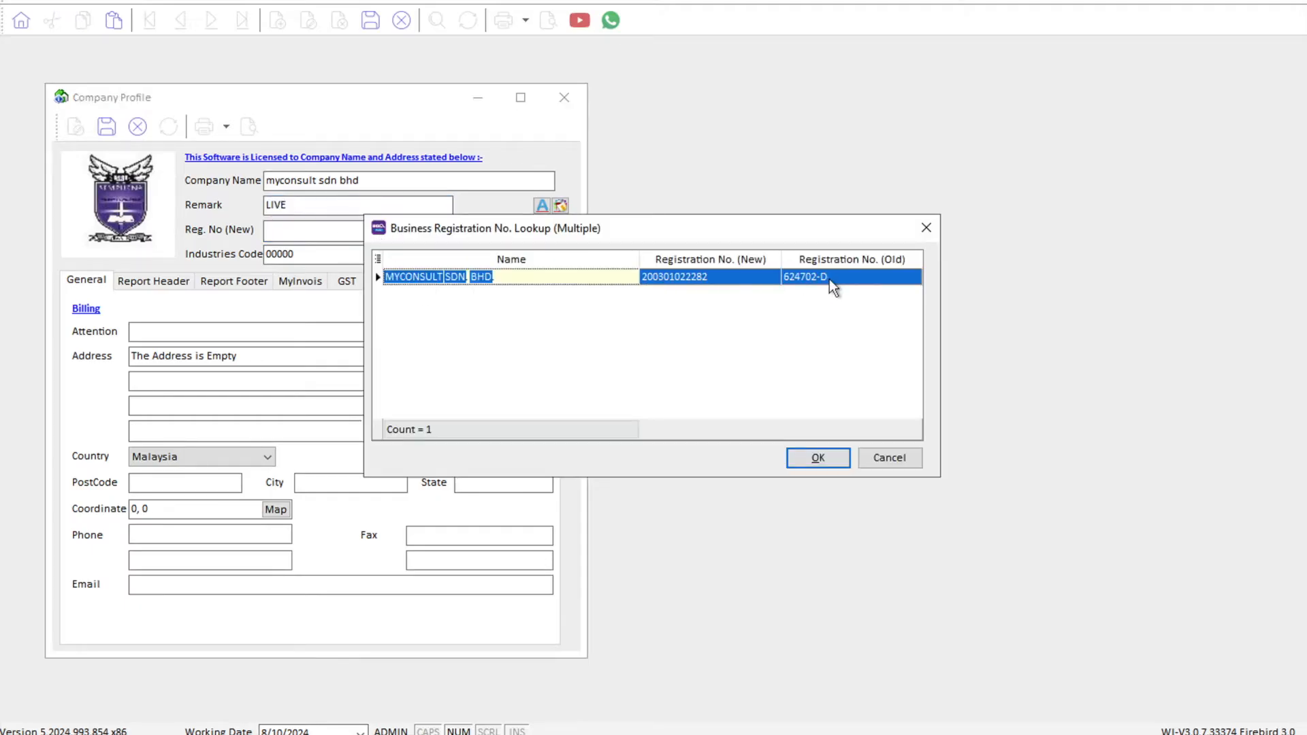
mouse_move(772, 280)
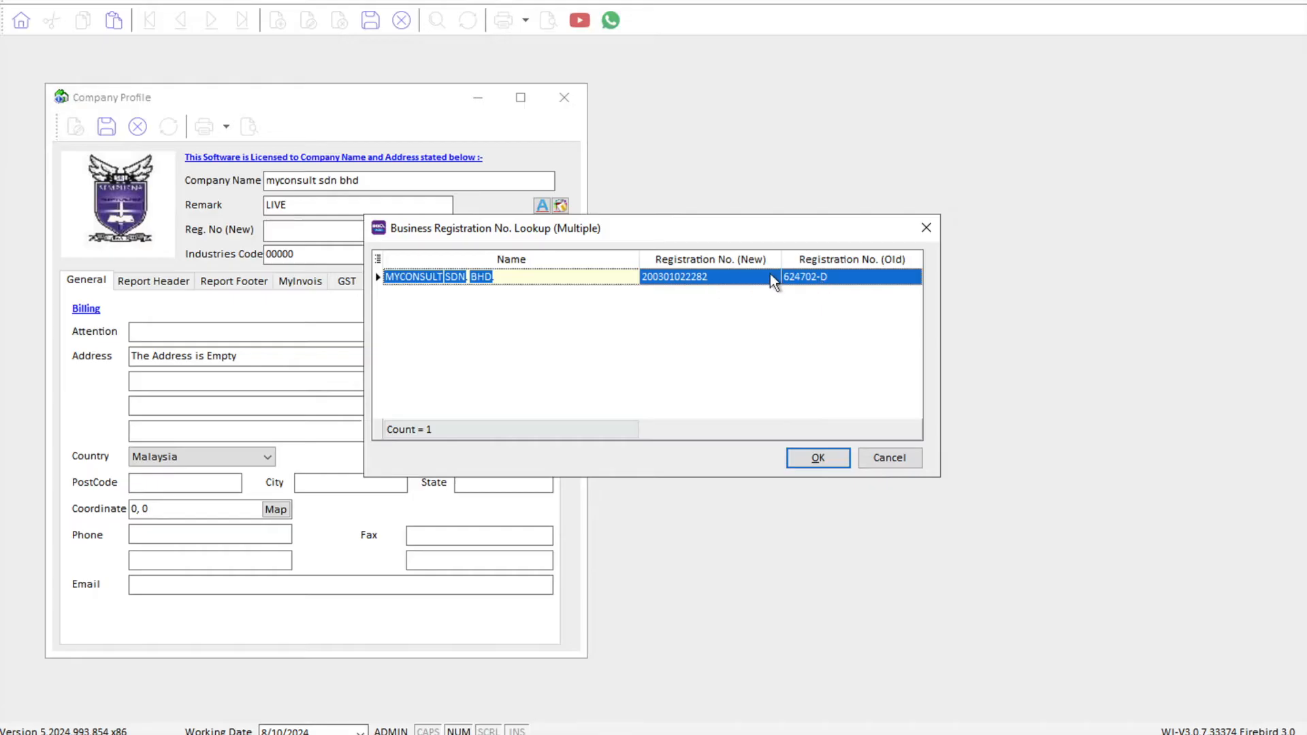
left_click(817, 457)
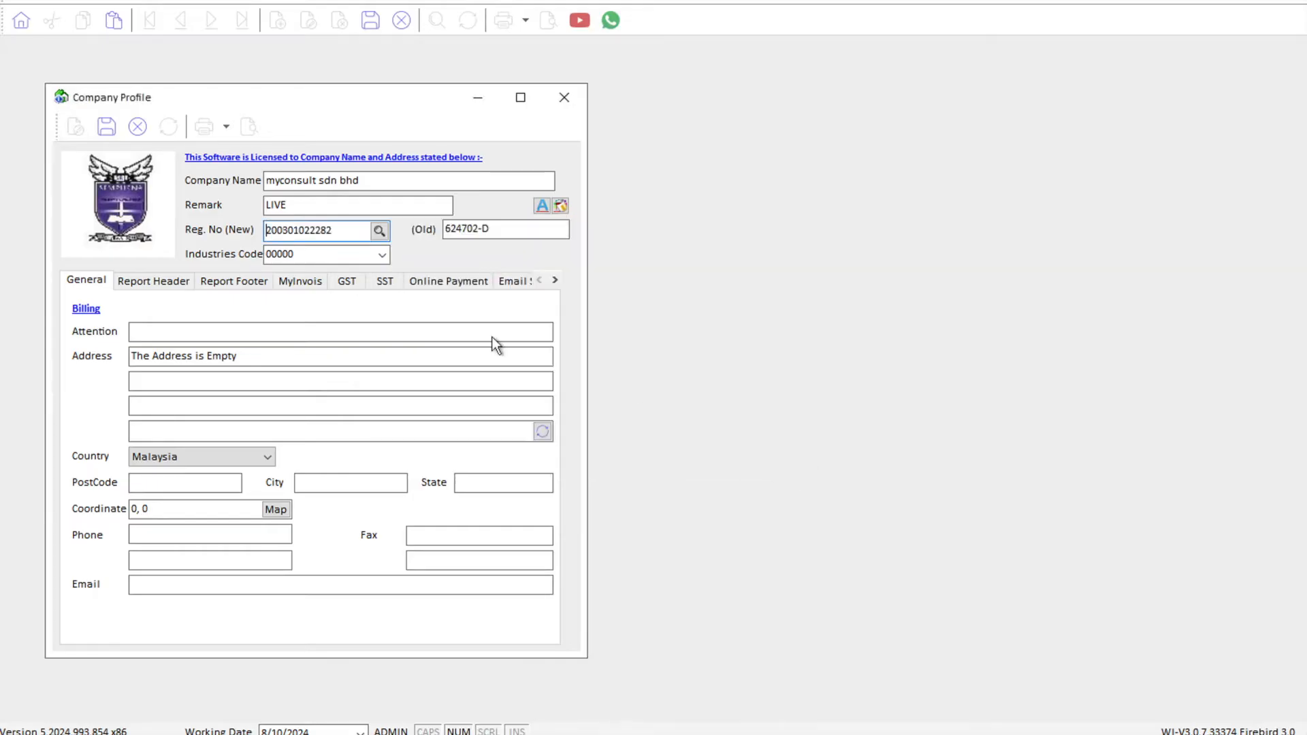
mouse_move(318, 300)
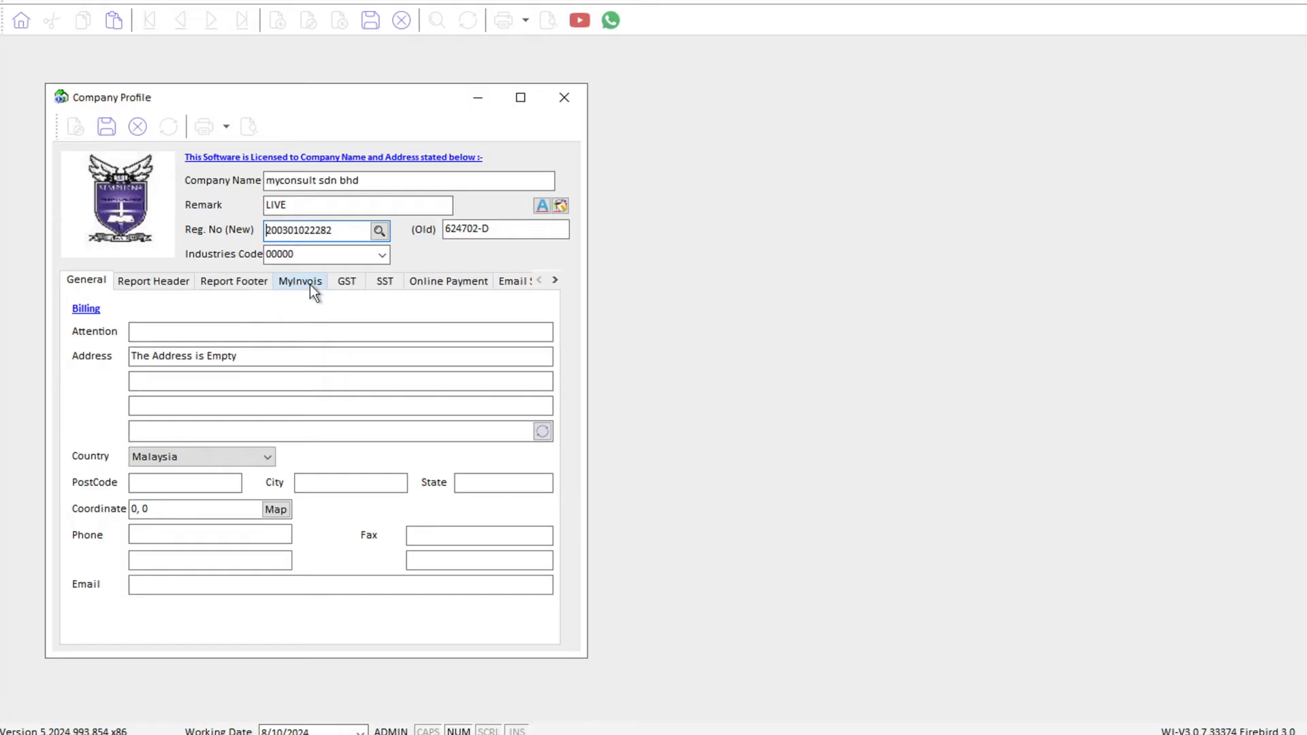
left_click(299, 280)
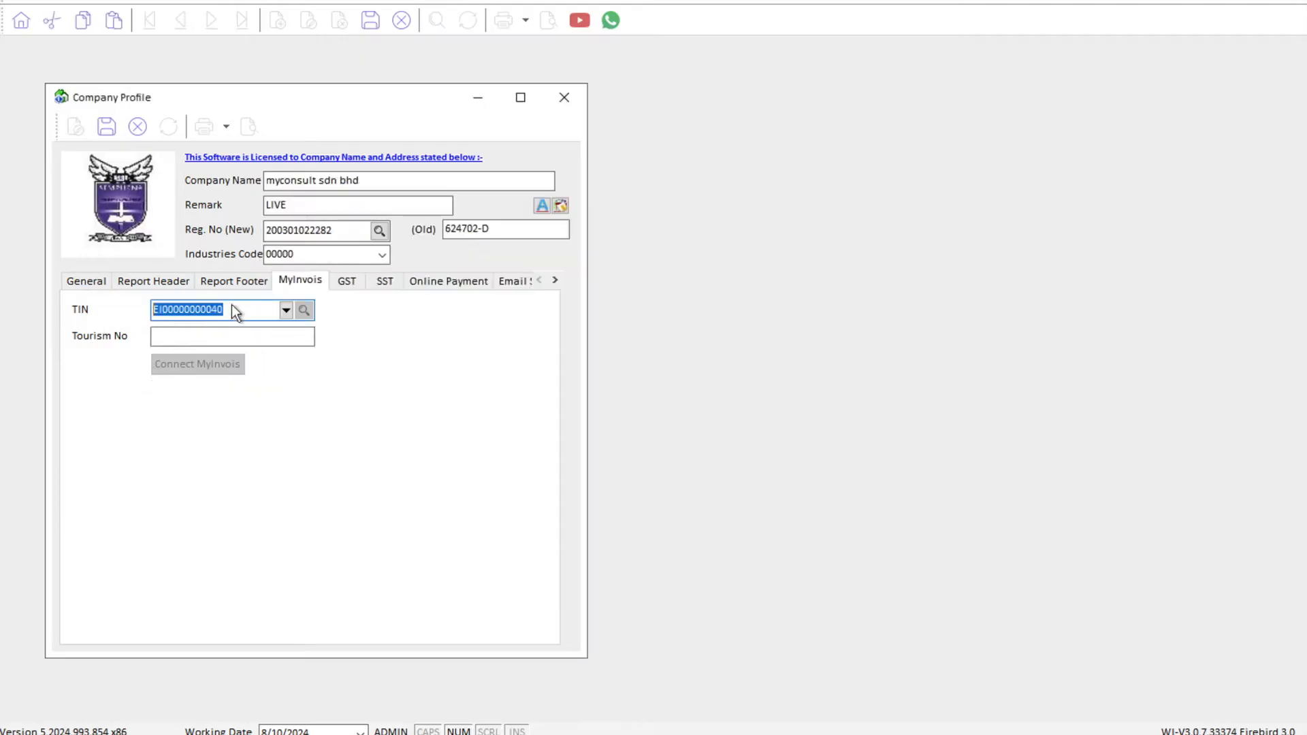
right_click(198, 311)
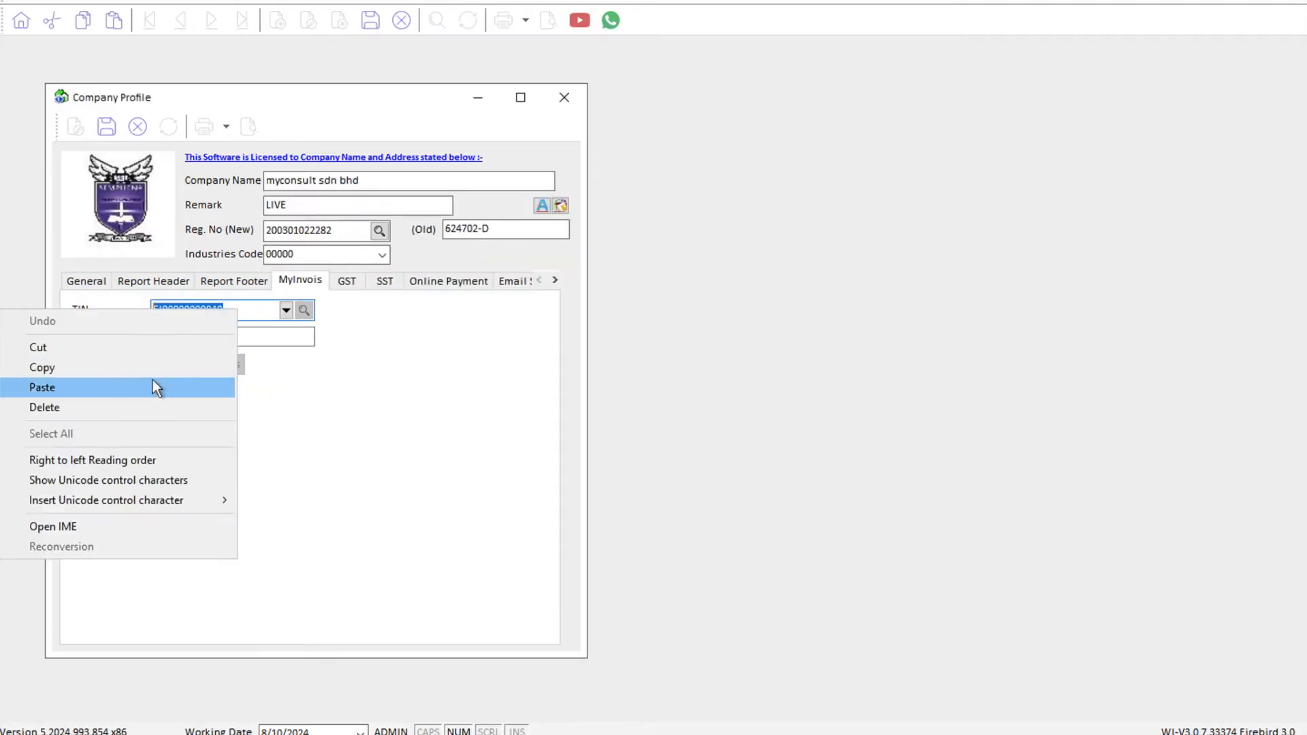
left_click(41, 387)
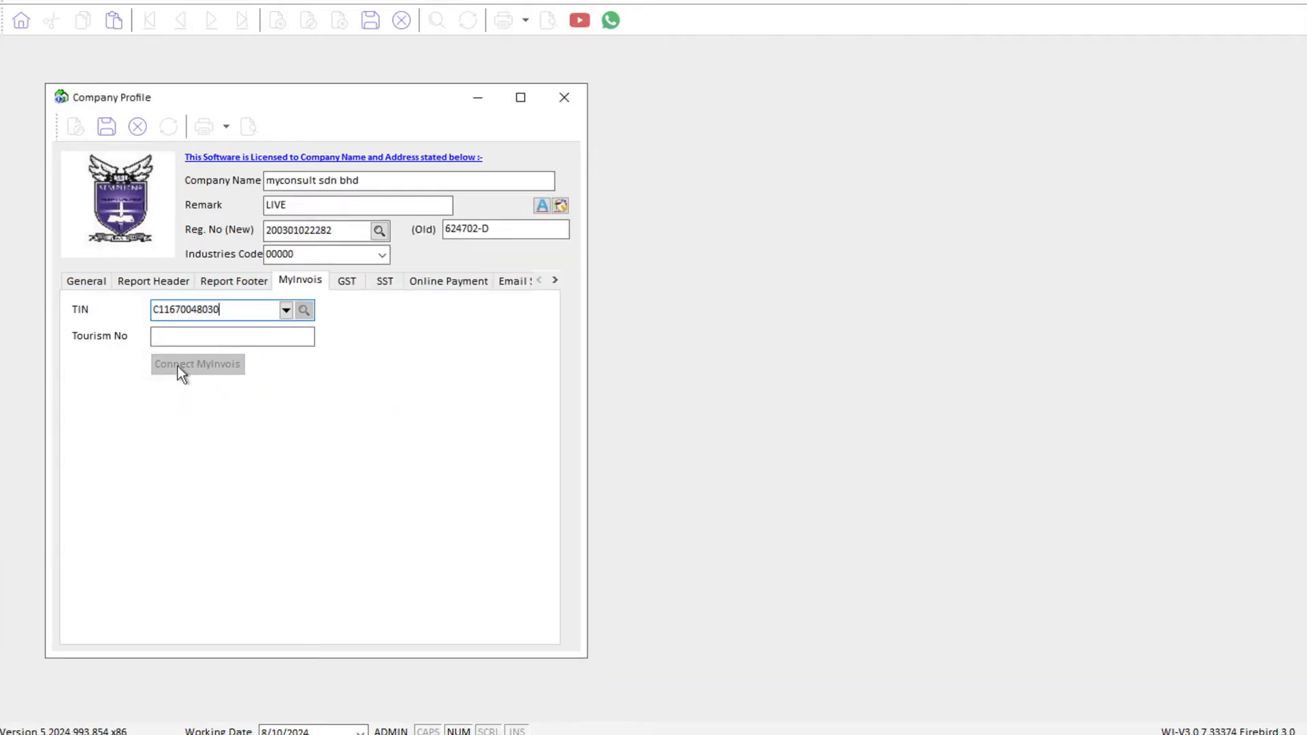
mouse_move(203, 361)
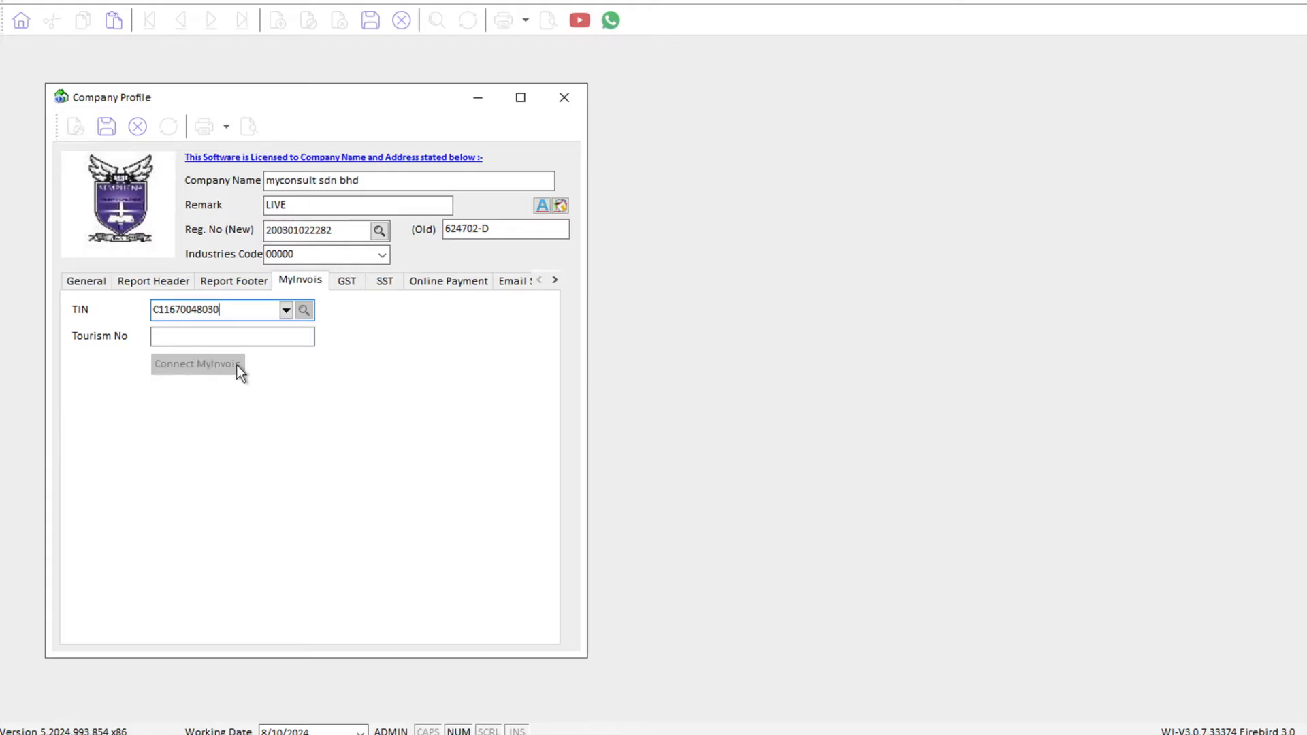
mouse_move(105, 129)
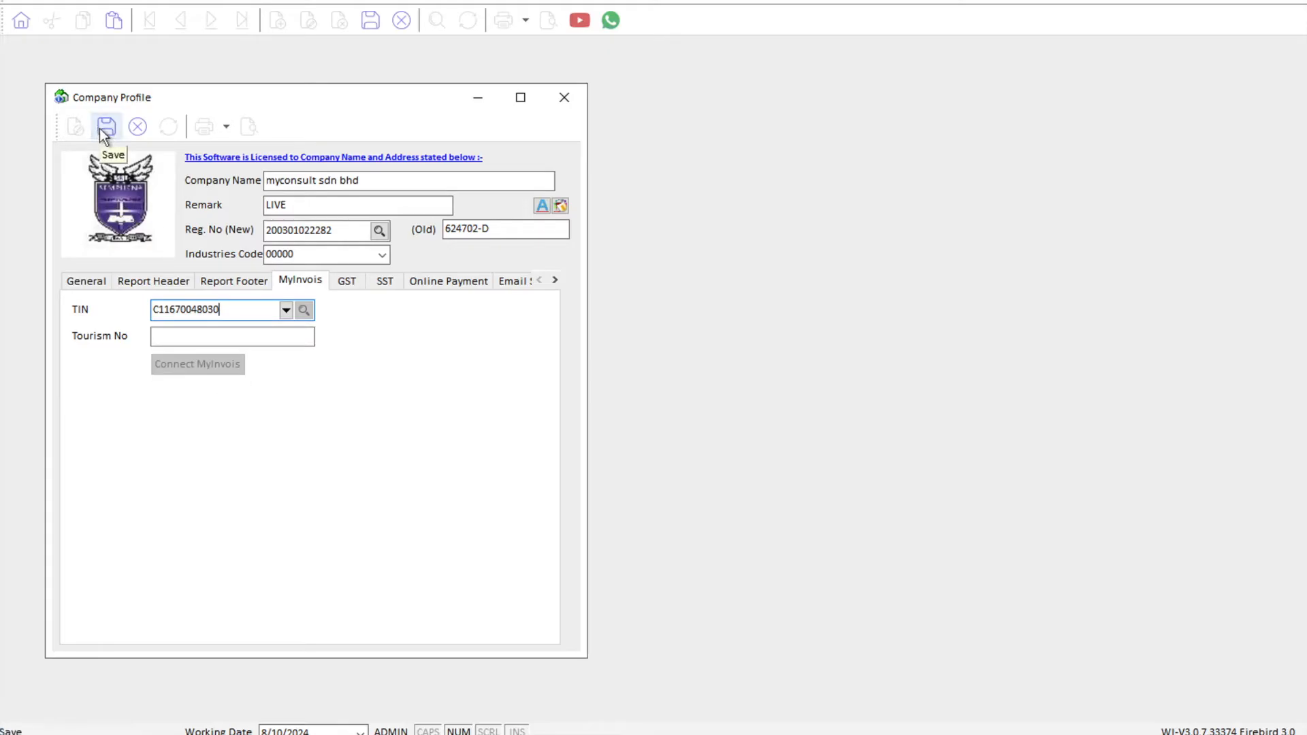
left_click(105, 127)
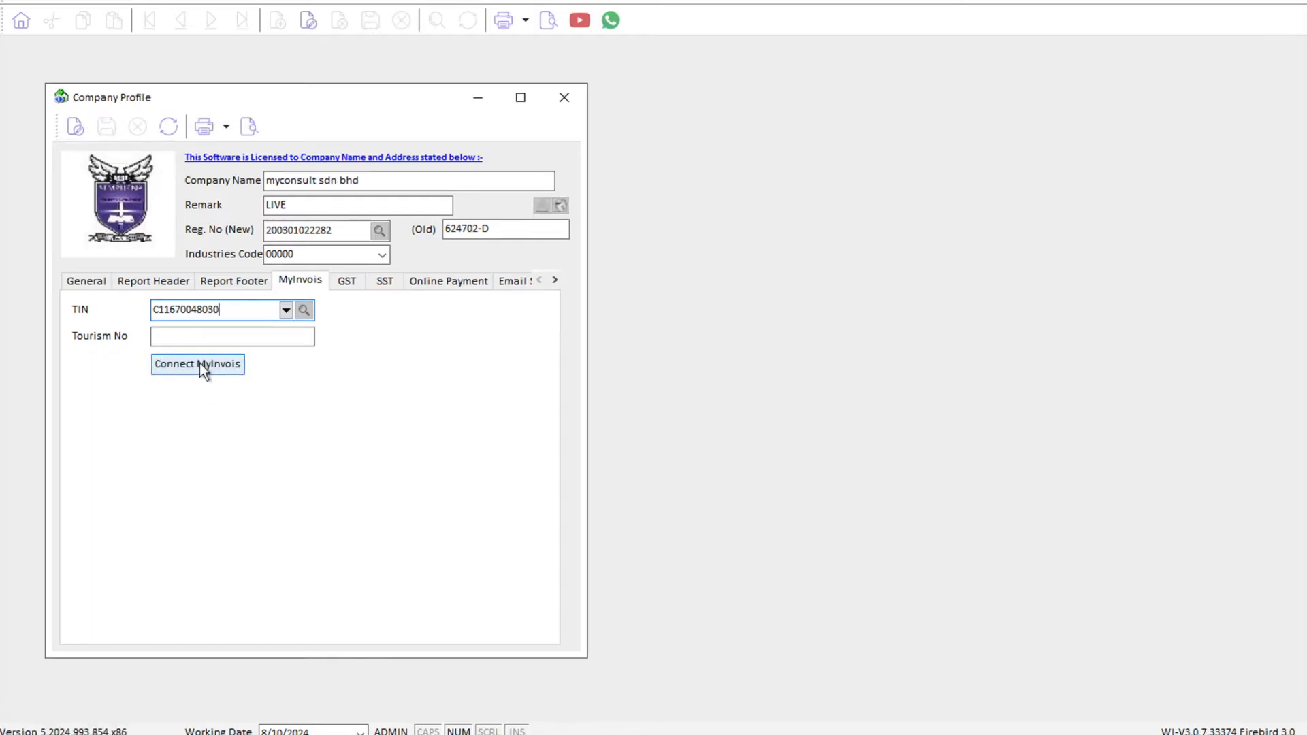
- Start the MyInvois connection and choose to try the Sandbox environment first
left_click(196, 365)
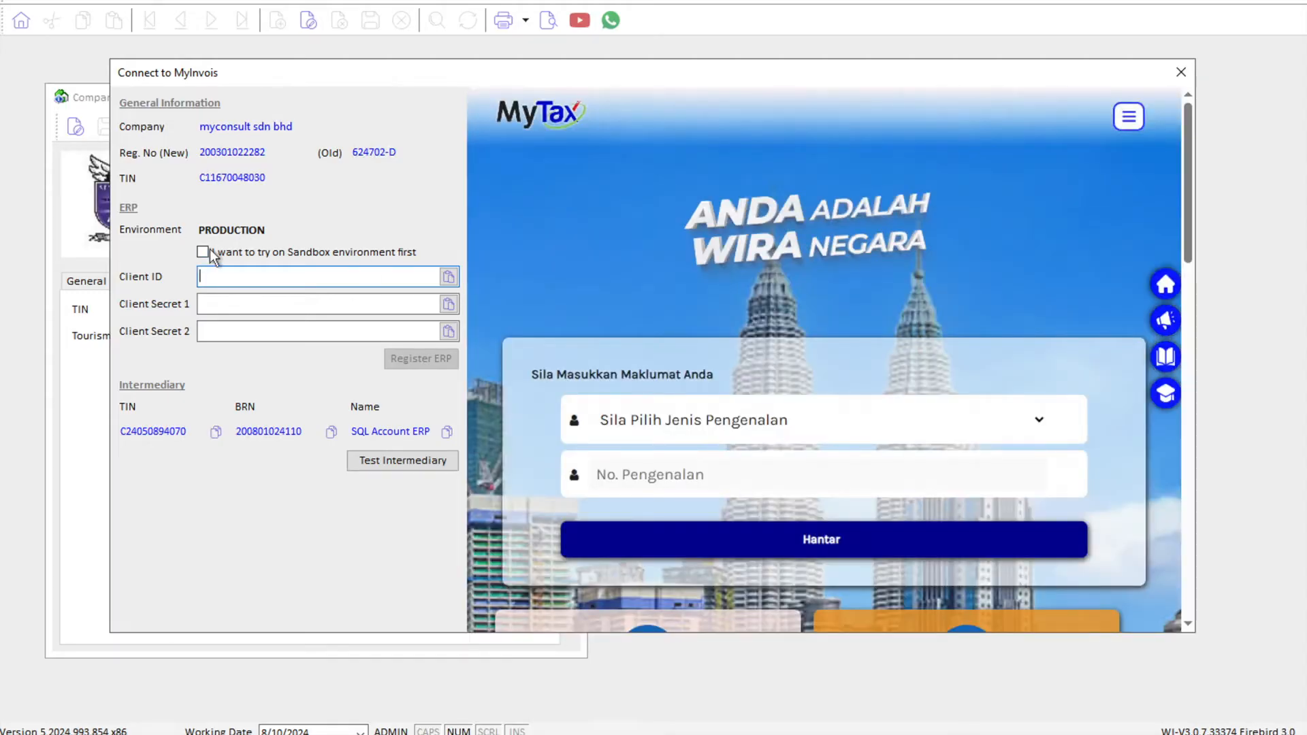
mouse_move(216, 245)
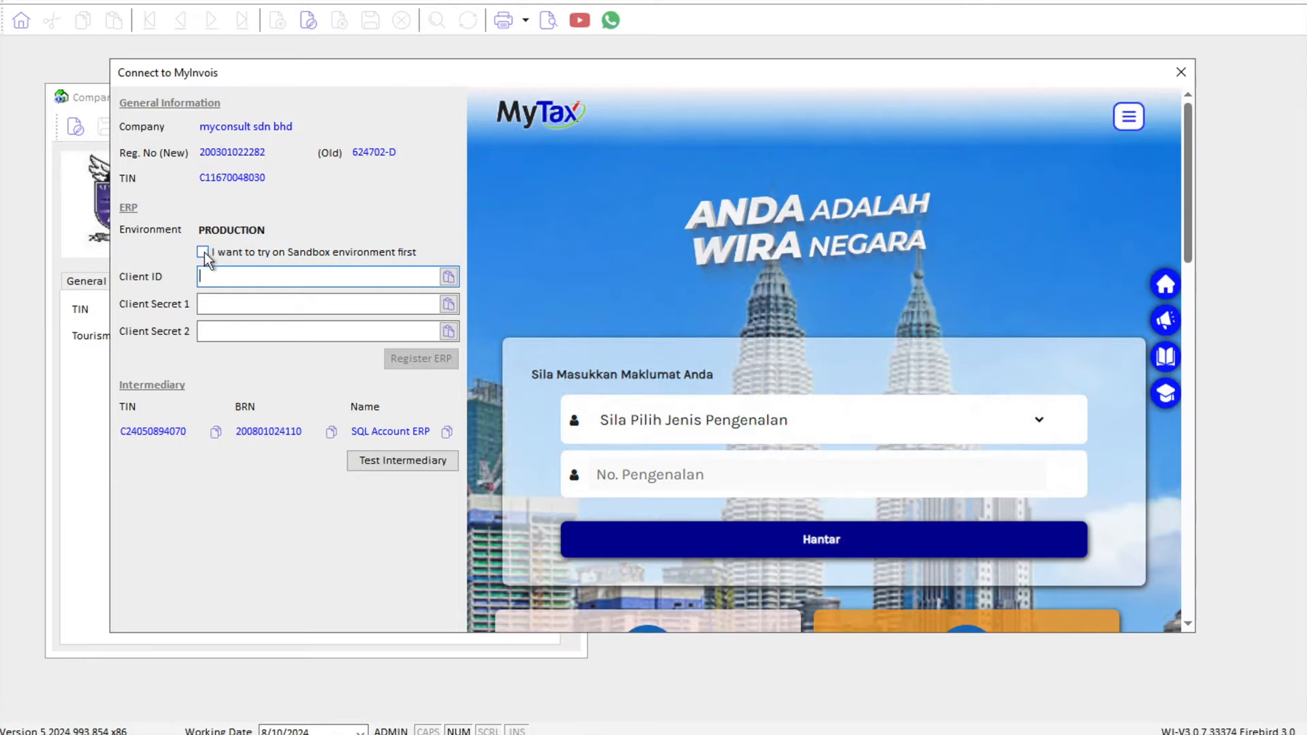
left_click(205, 251)
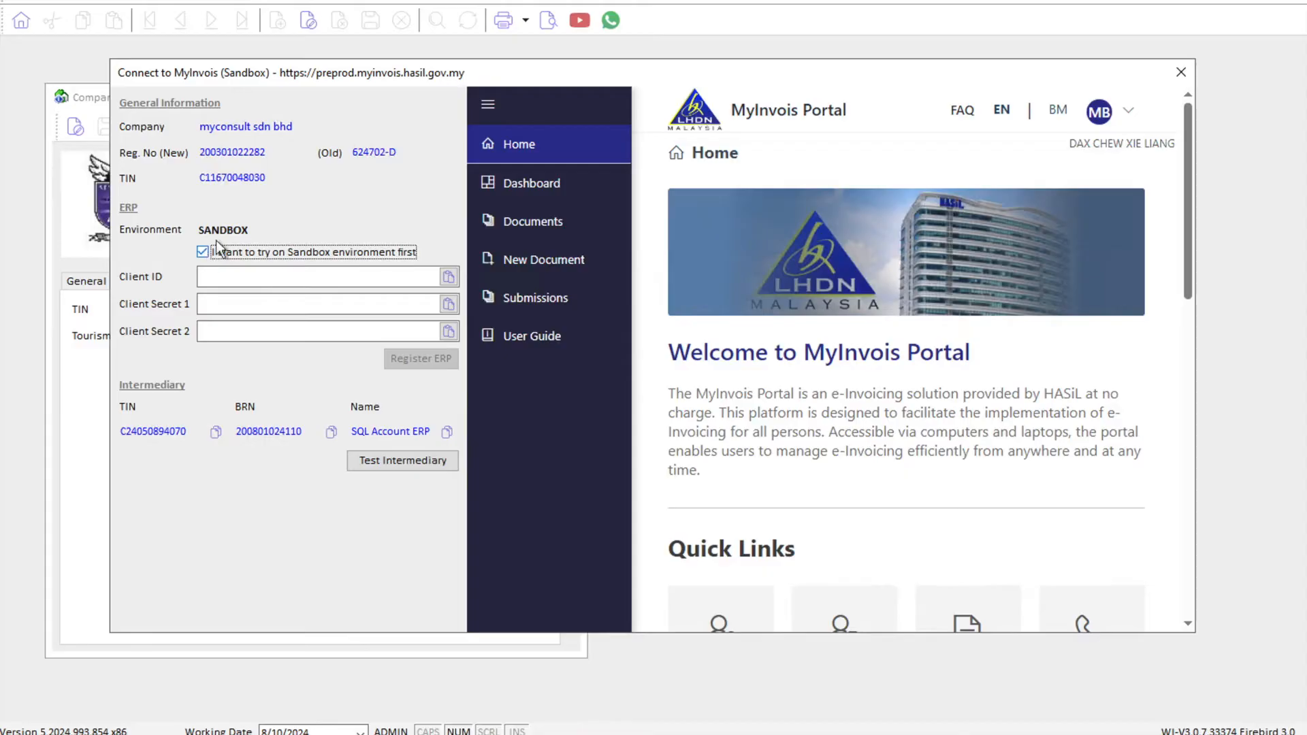
mouse_move(315, 84)
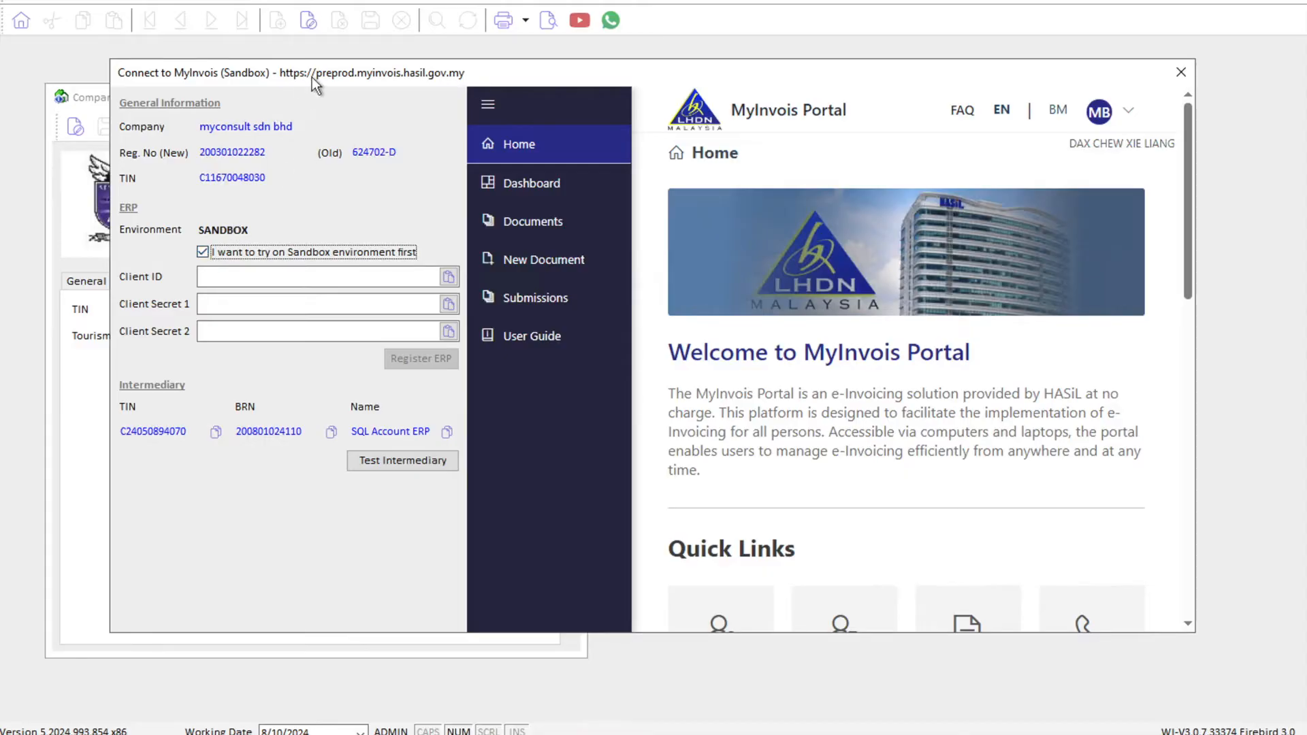
mouse_move(1205, 188)
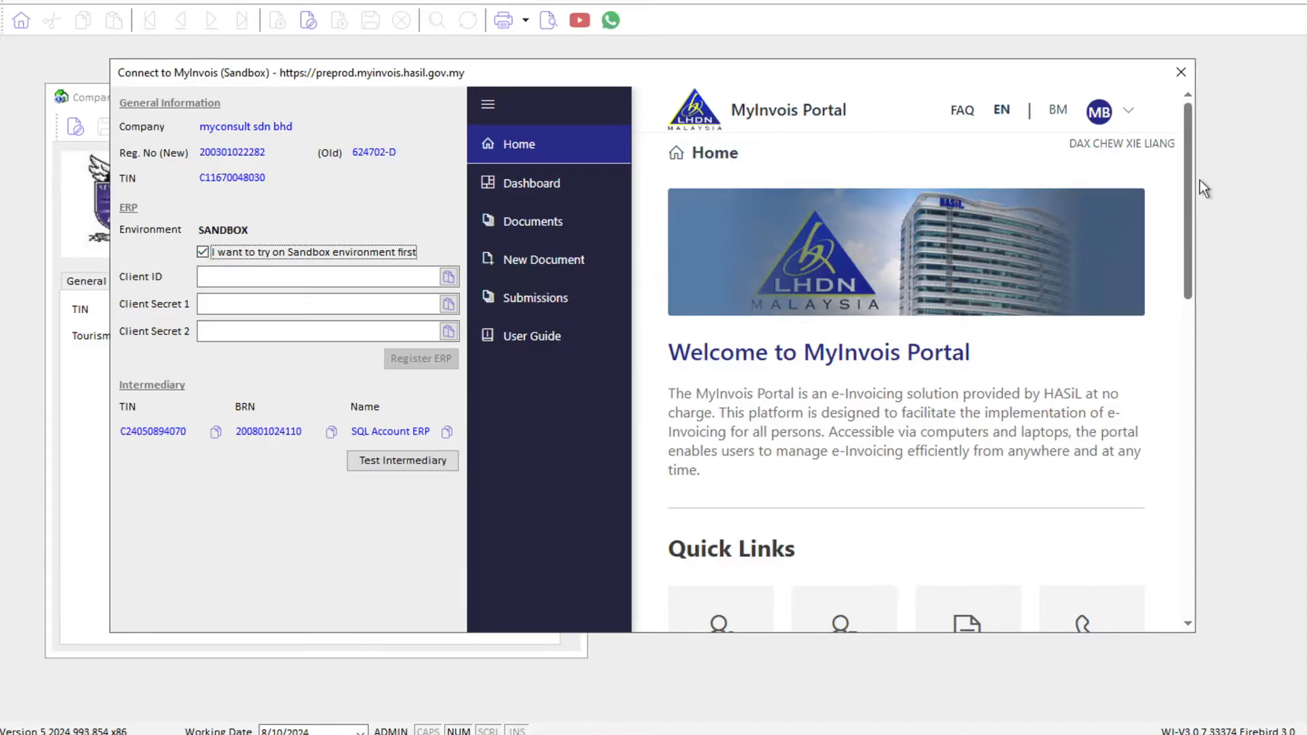
mouse_move(1118, 130)
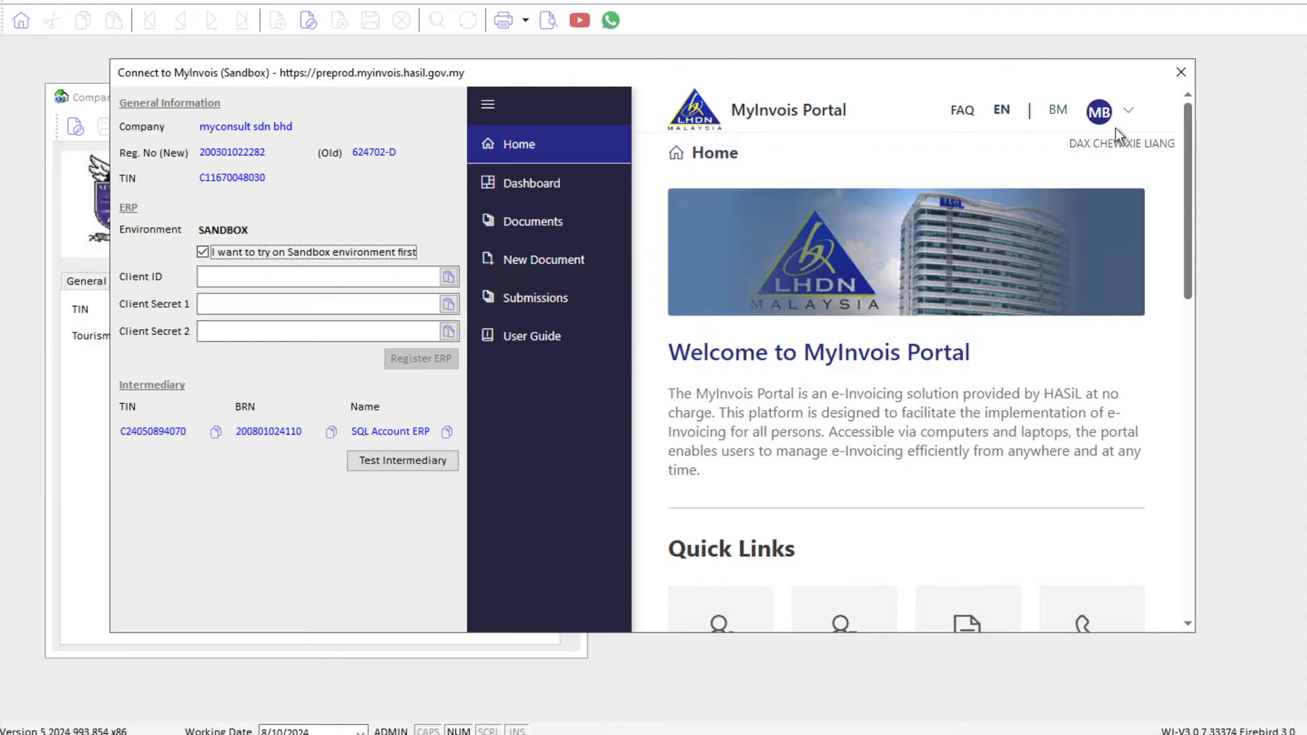
mouse_move(1133, 123)
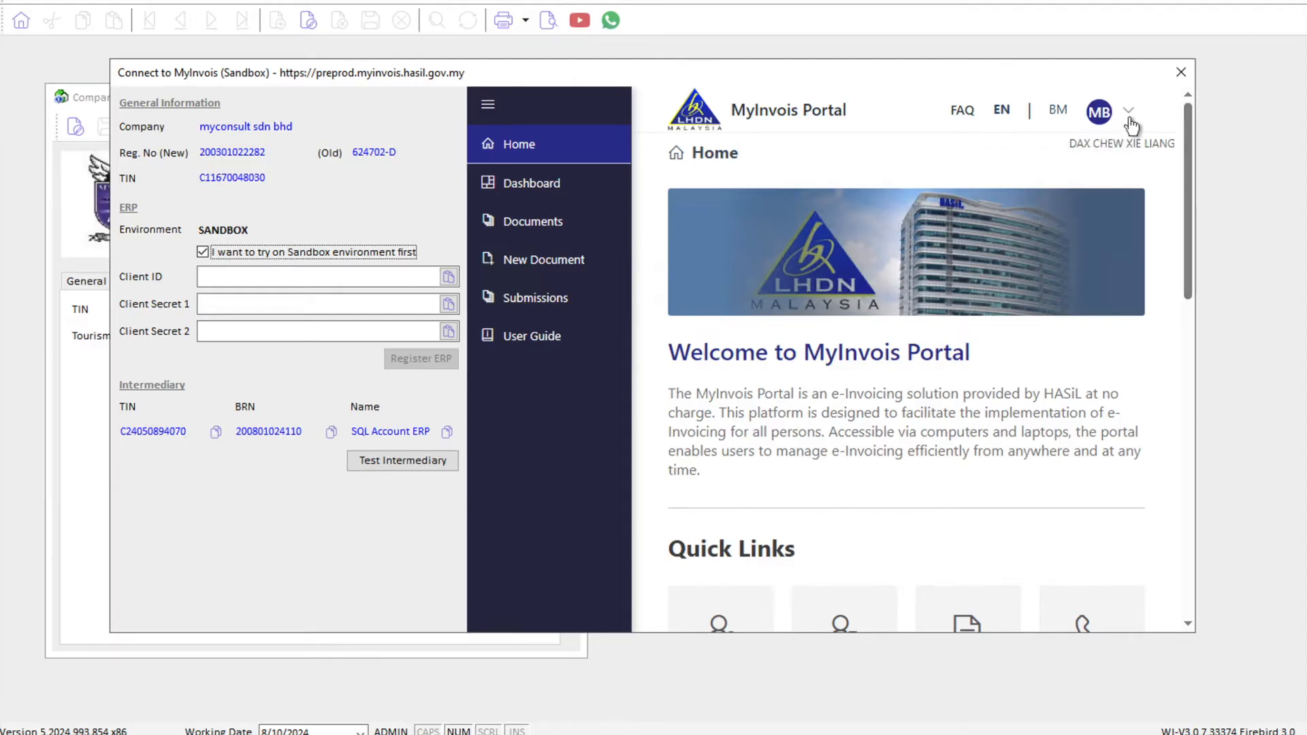
mouse_move(984, 204)
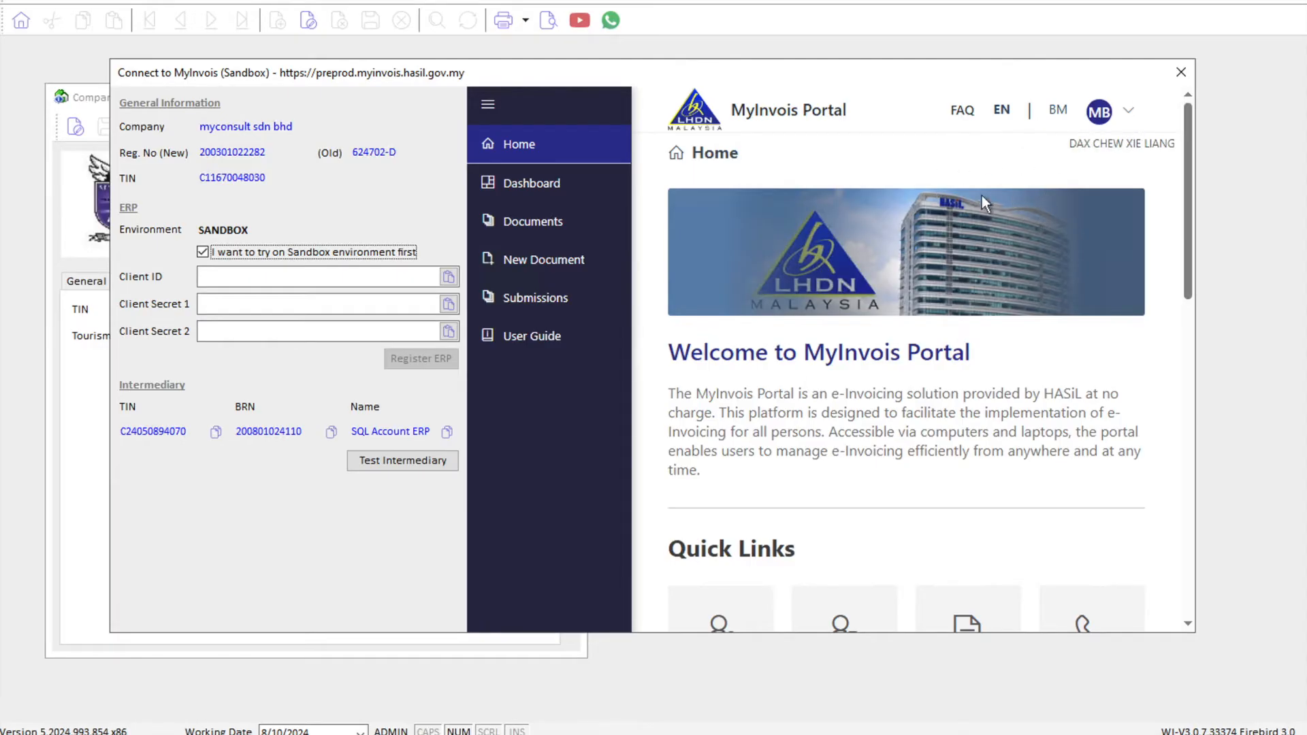
mouse_move(926, 280)
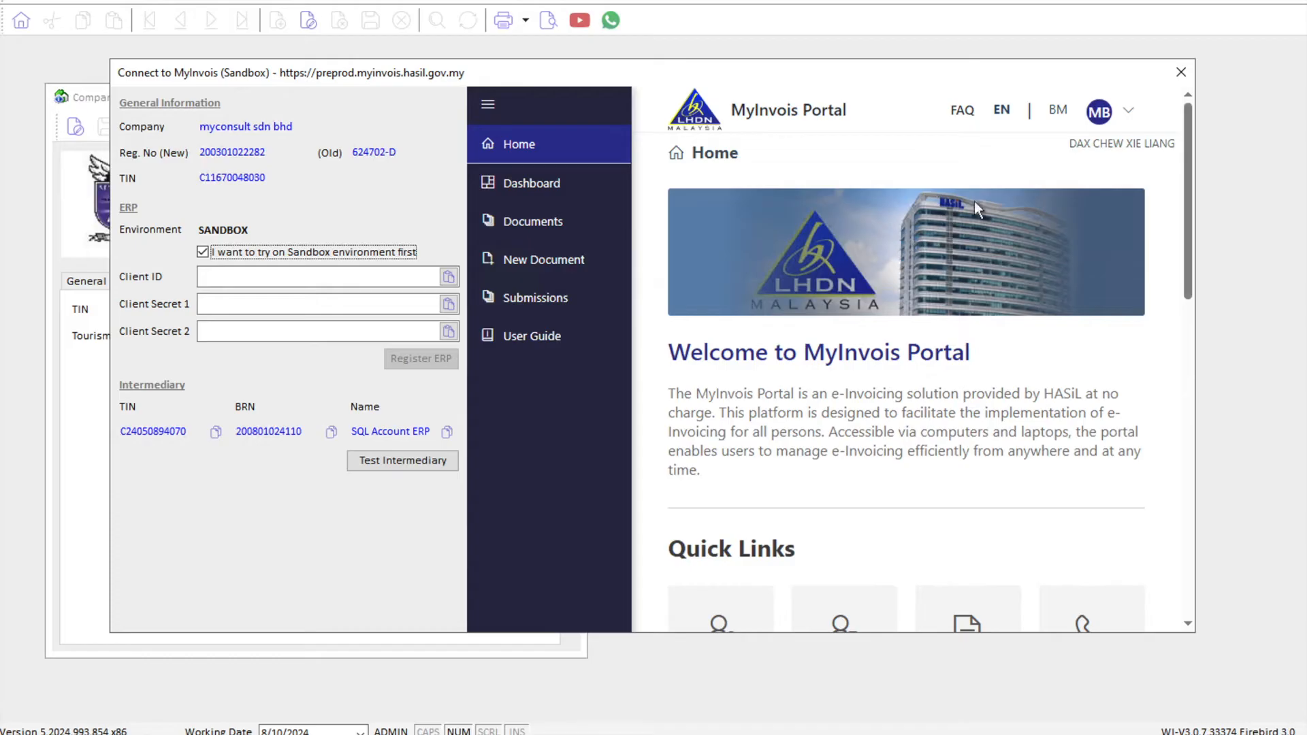
mouse_move(1133, 120)
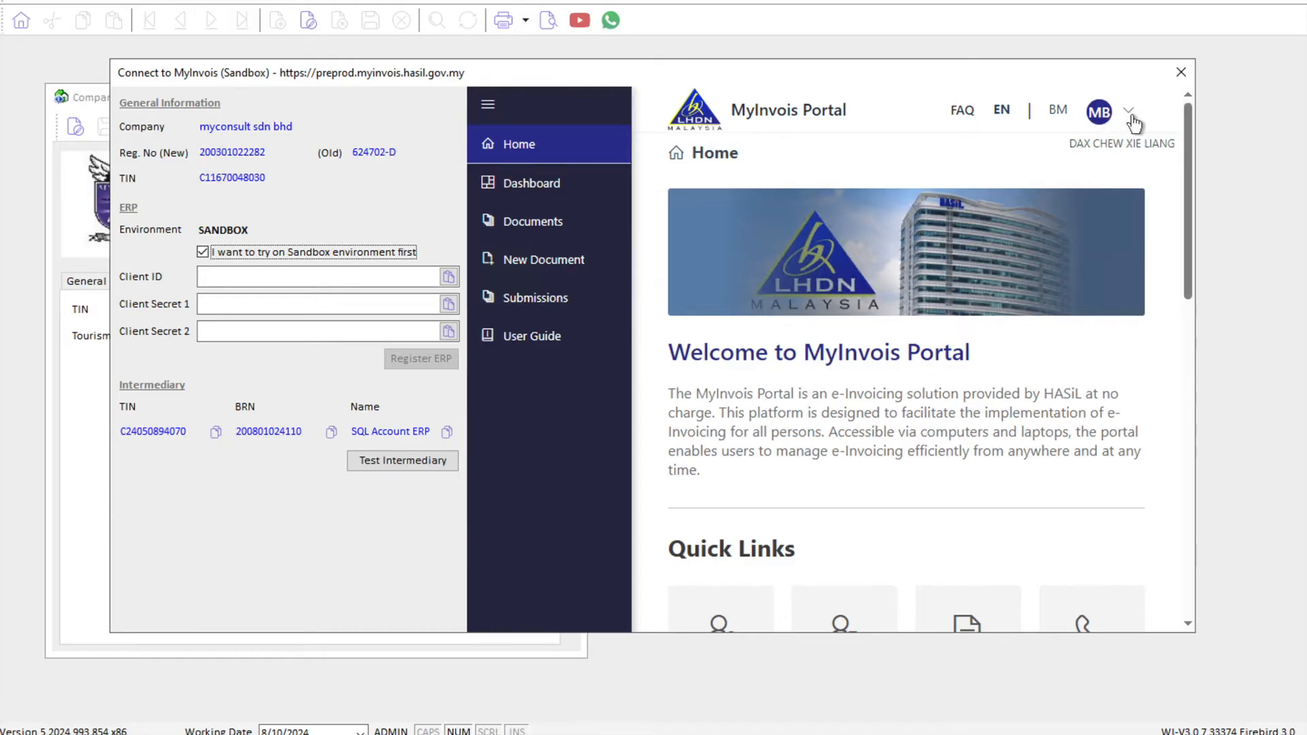
- Show the signed-in account's menu in the MyInvois Portal
left_click(1129, 112)
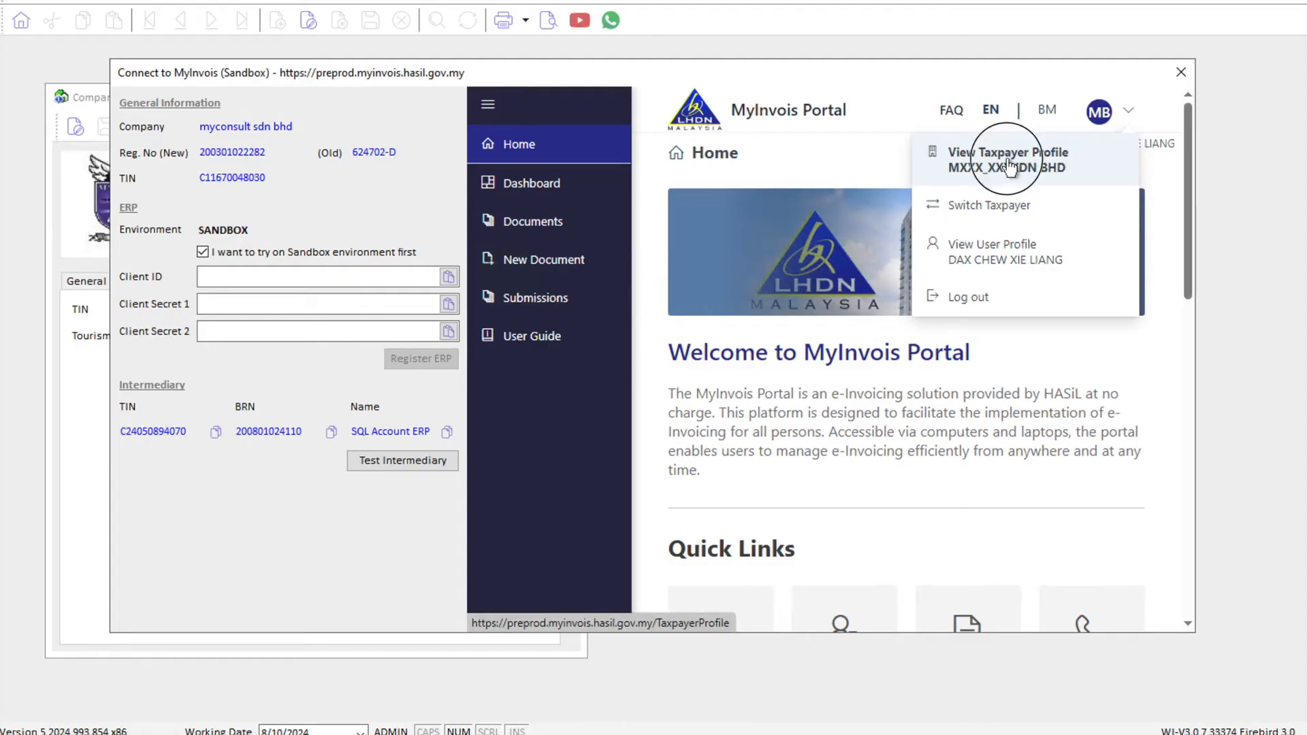
- View the Taxpayer Profile and scroll to its Representatives section
left_click(1007, 161)
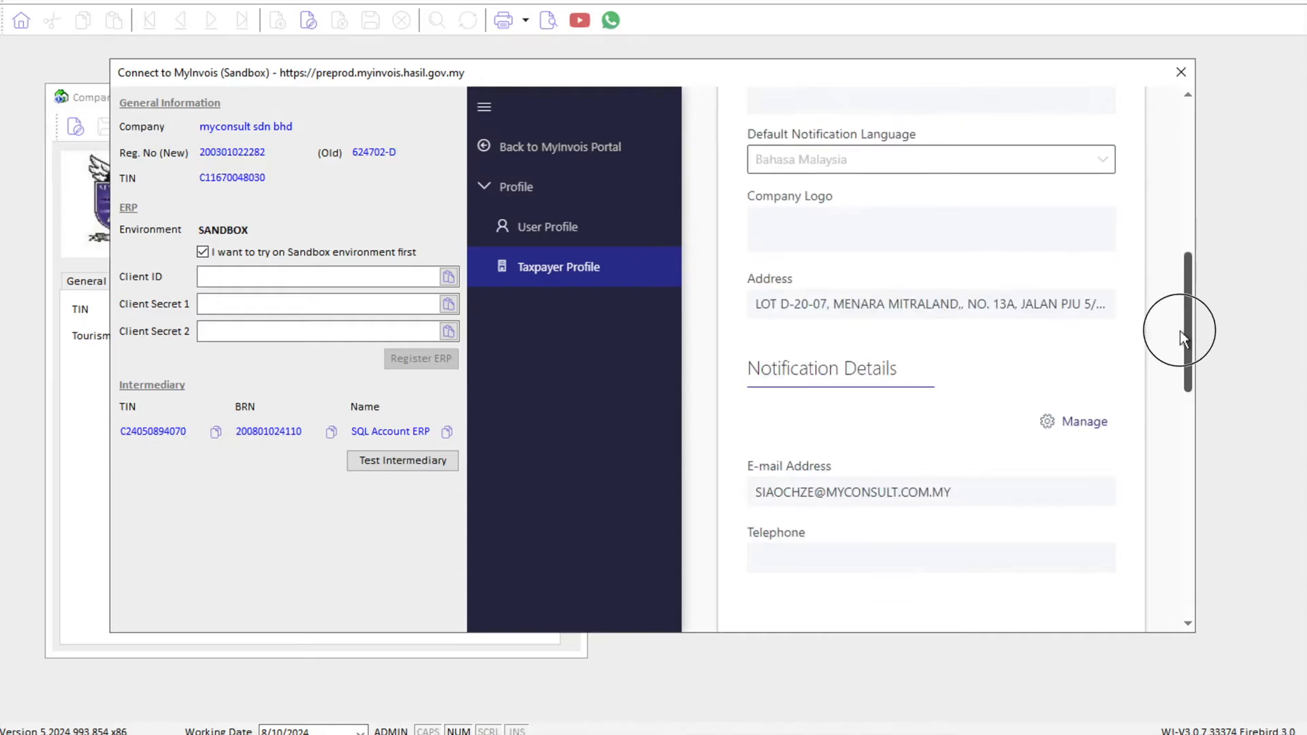
scroll("down", 3)
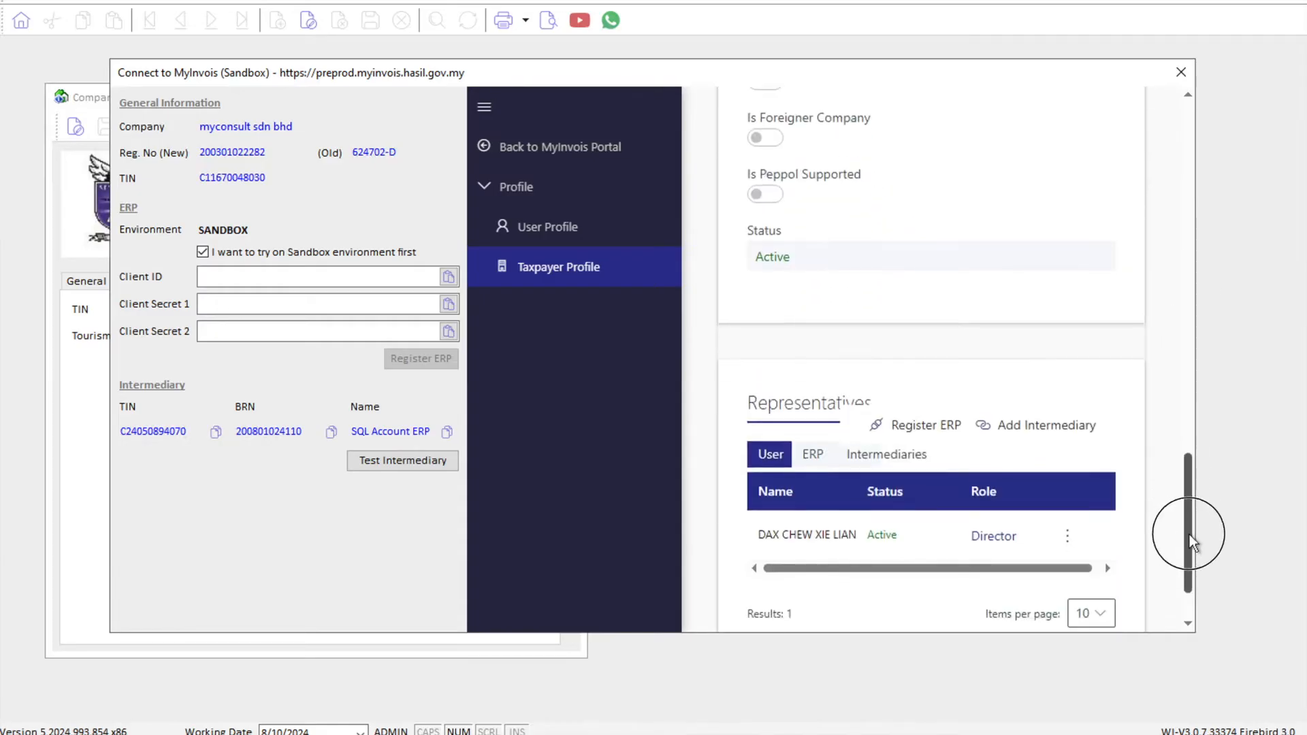
scroll("down", 3)
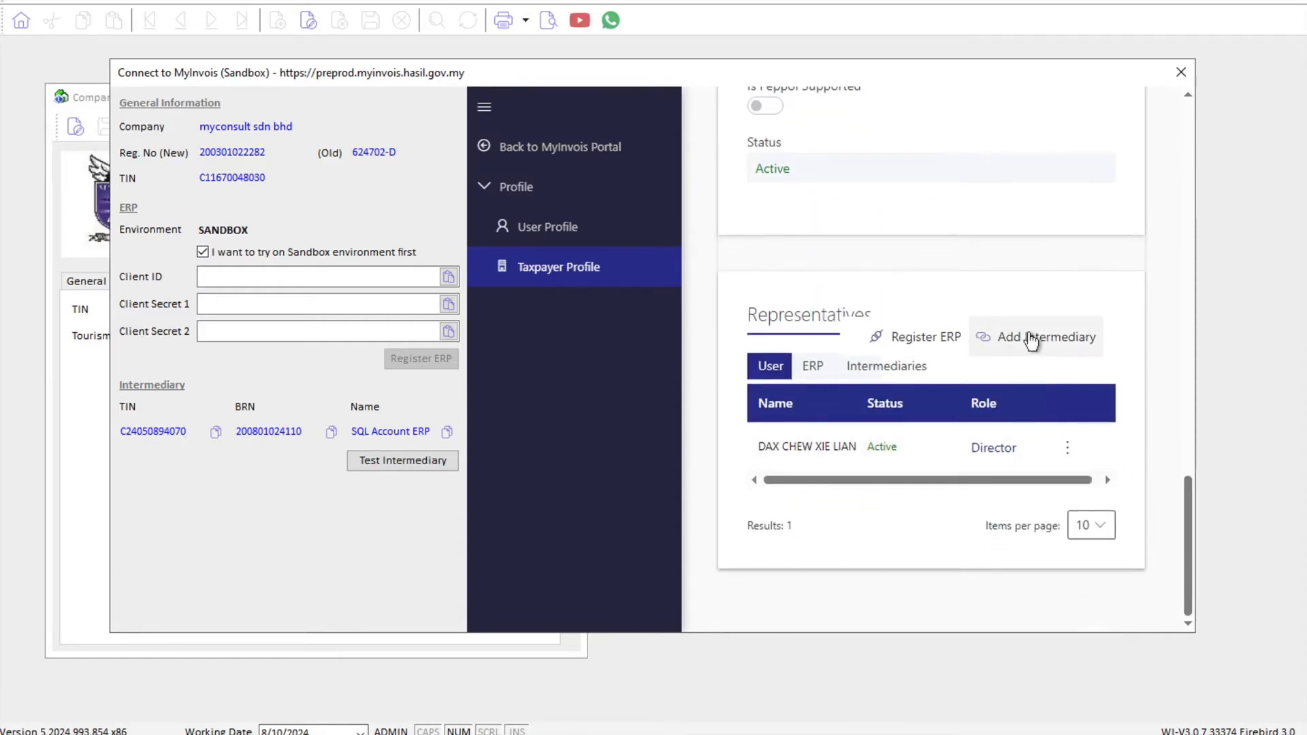
left_click(1035, 338)
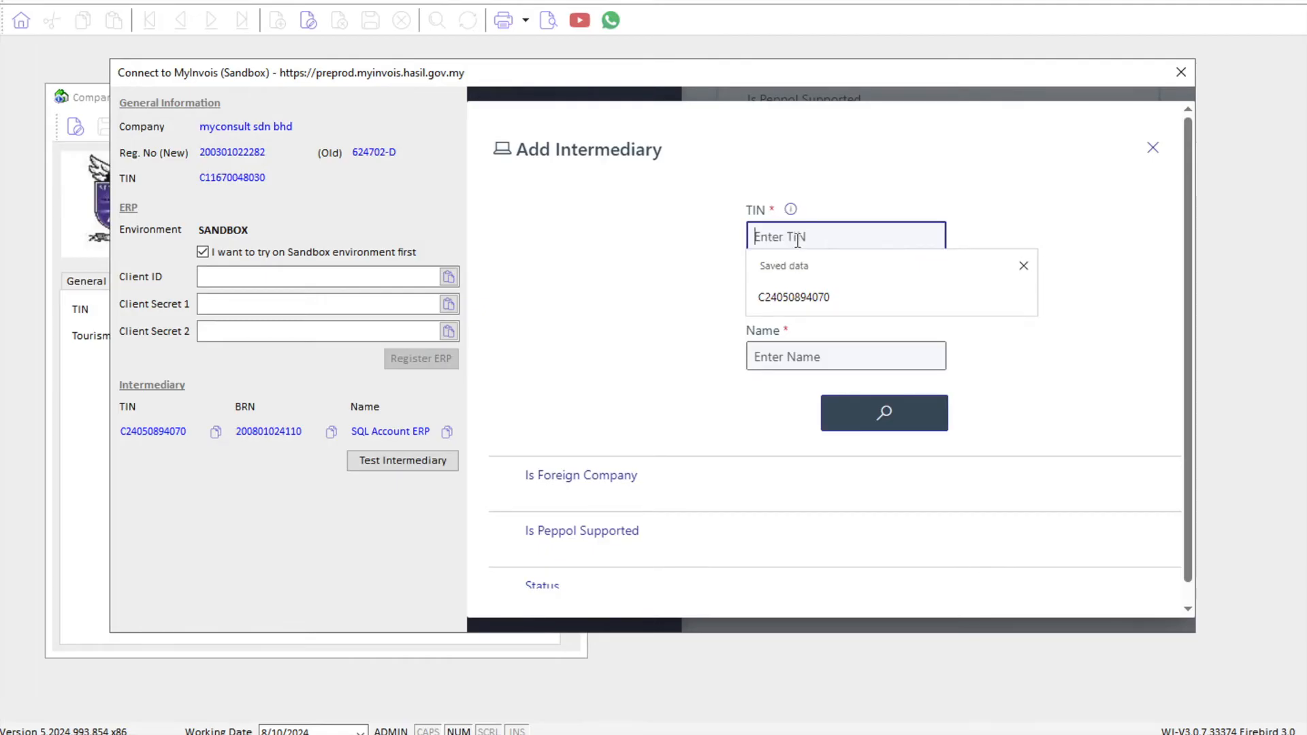
left_click(792, 297)
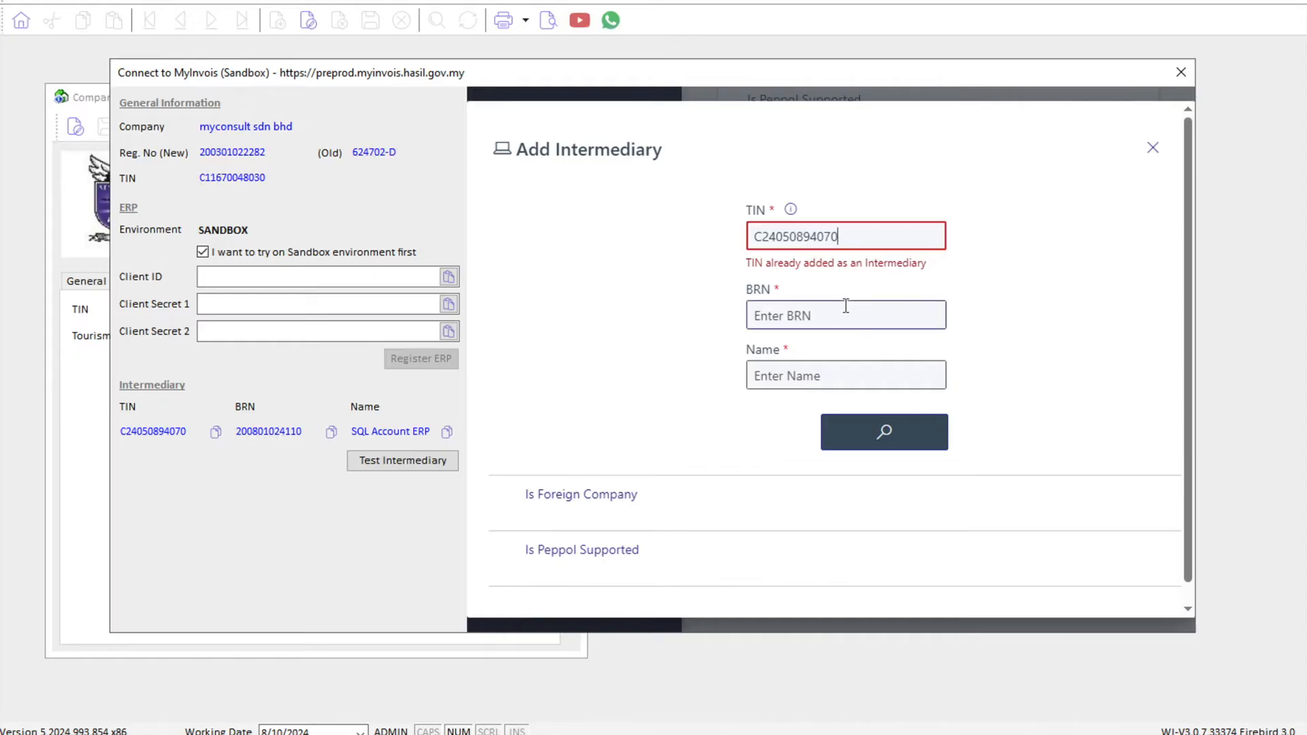
left_click(846, 315)
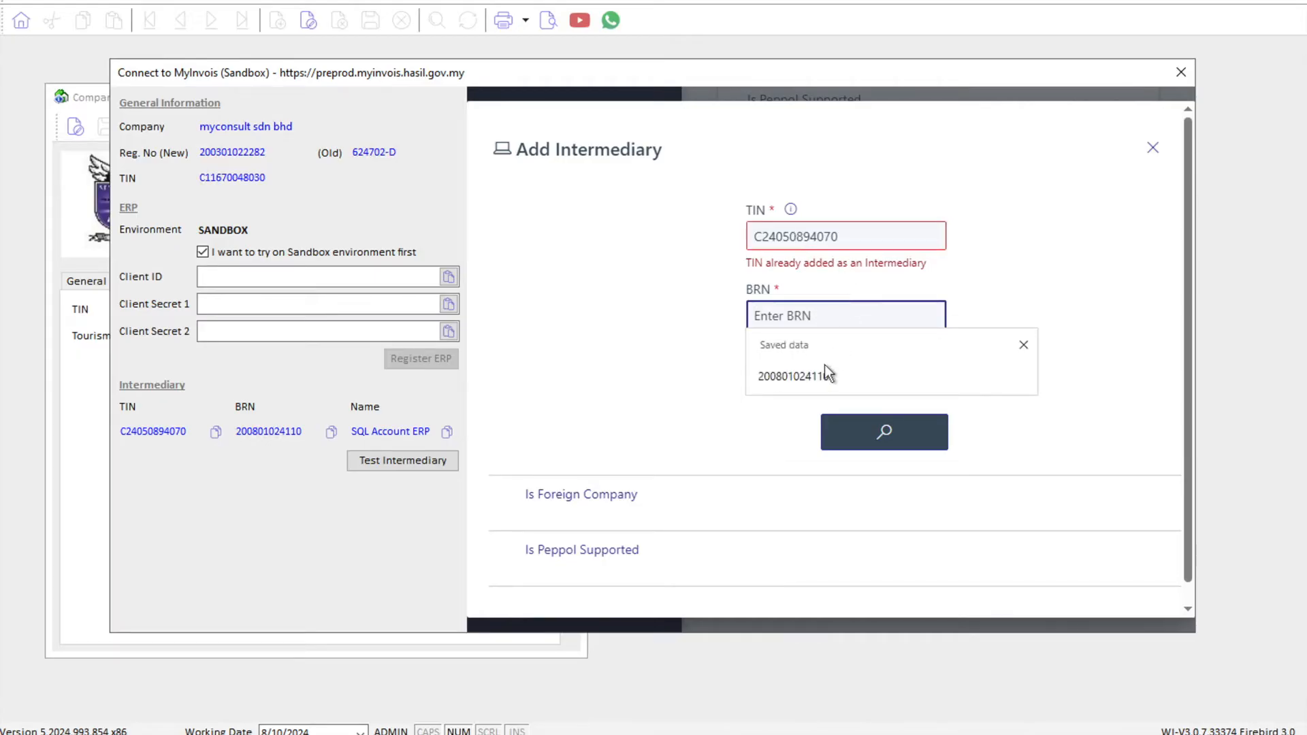
left_click(793, 376)
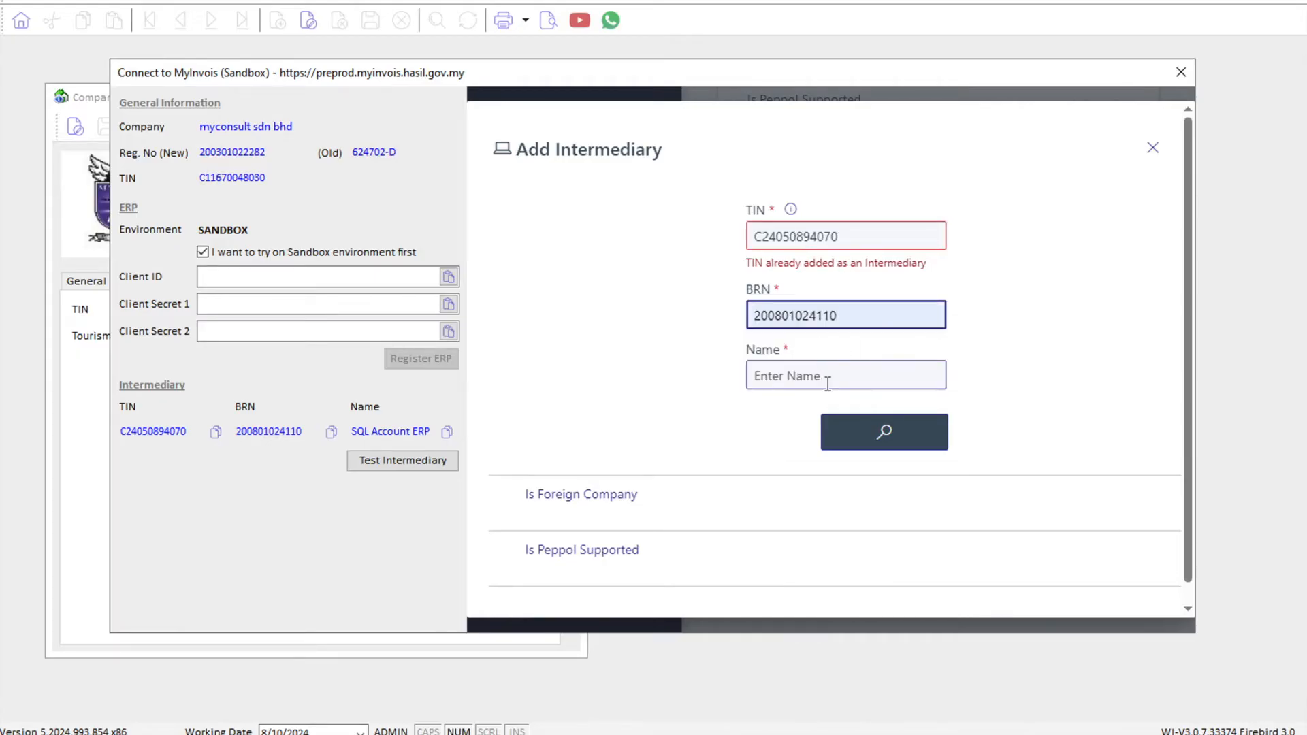
left_click(846, 376)
type("SQL Account ERP")
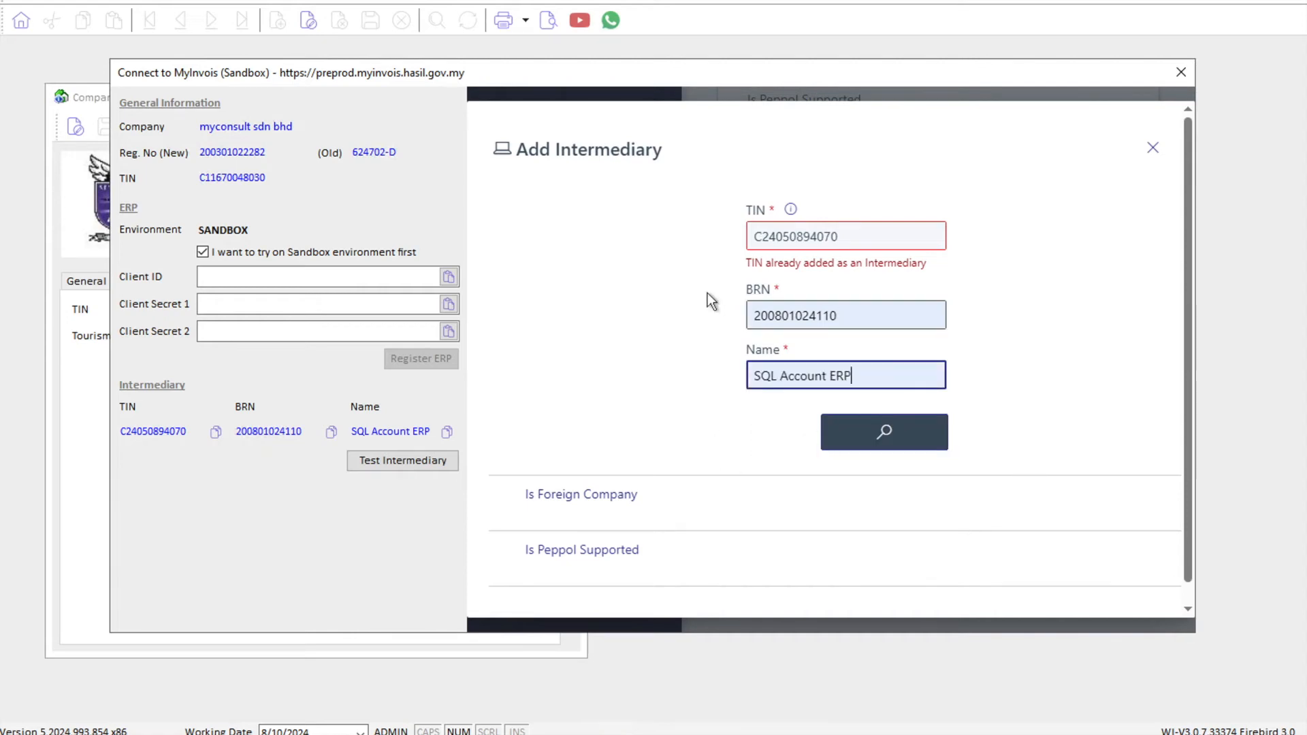
scroll("down", 3)
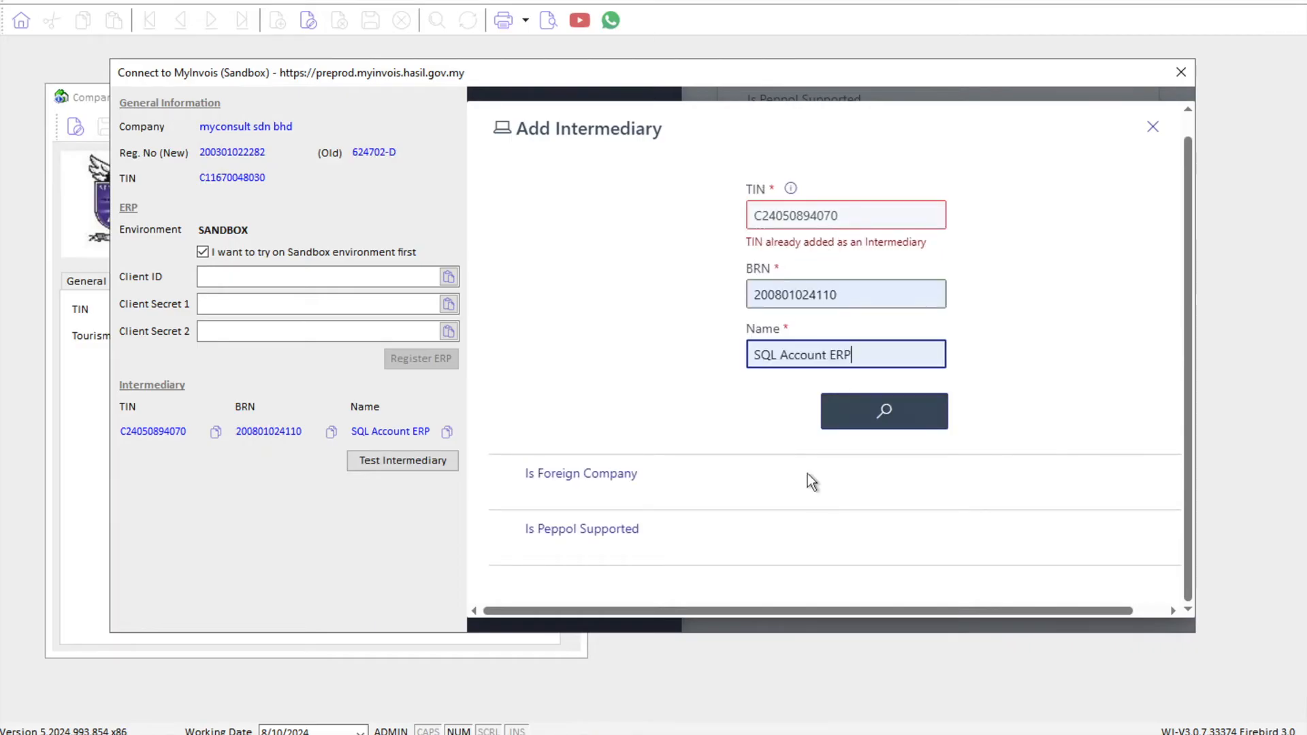
mouse_move(997, 256)
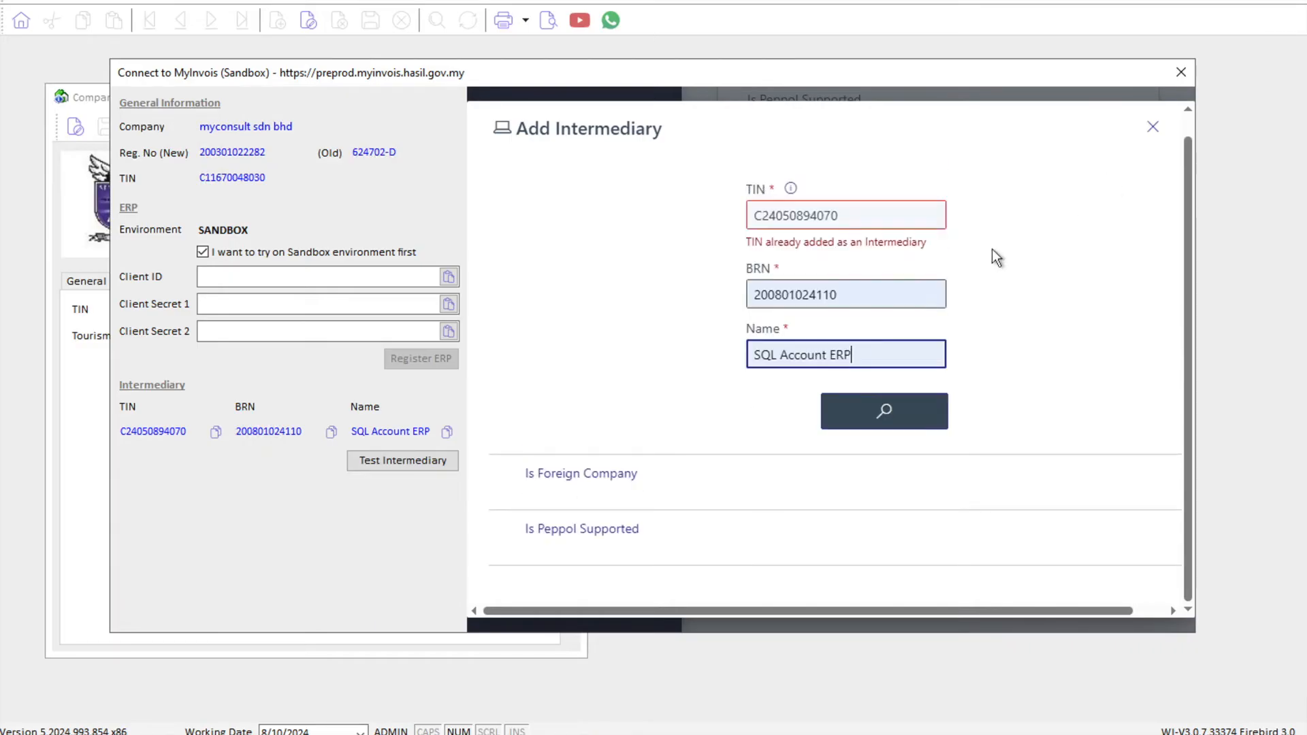
scroll("down", 3)
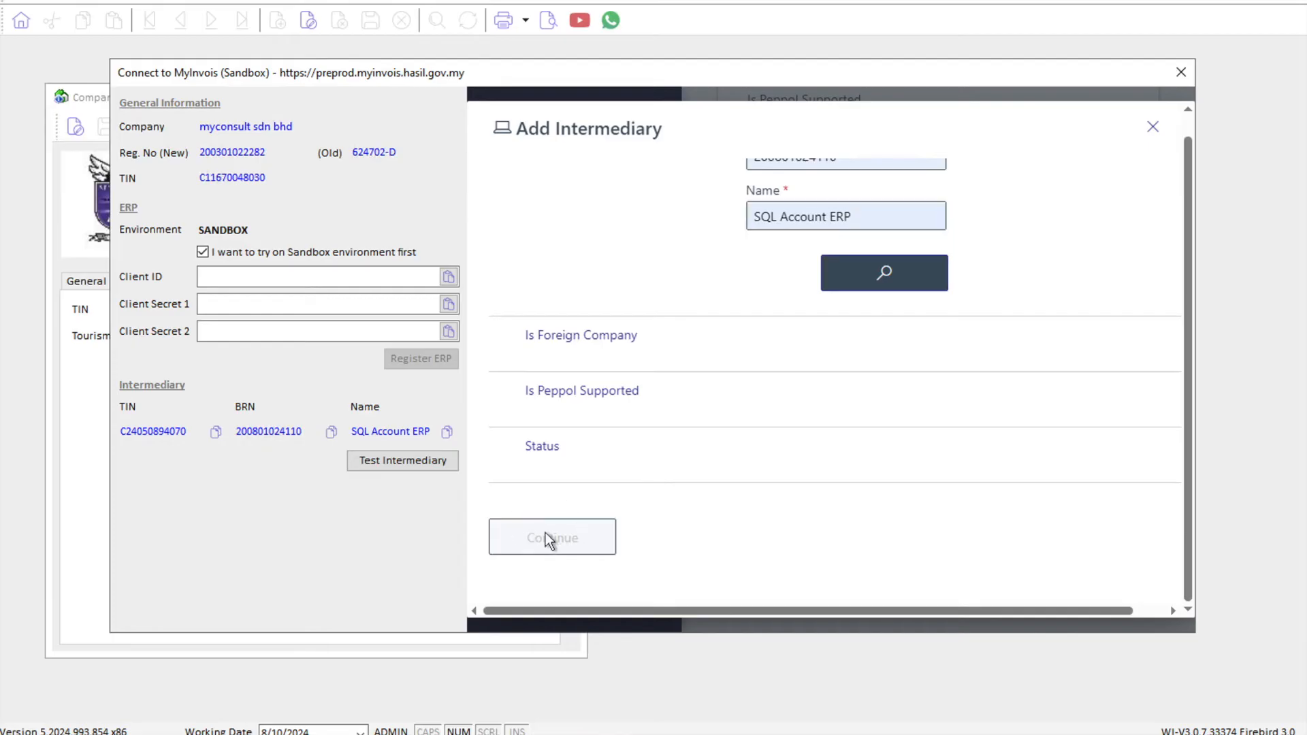
mouse_move(672, 414)
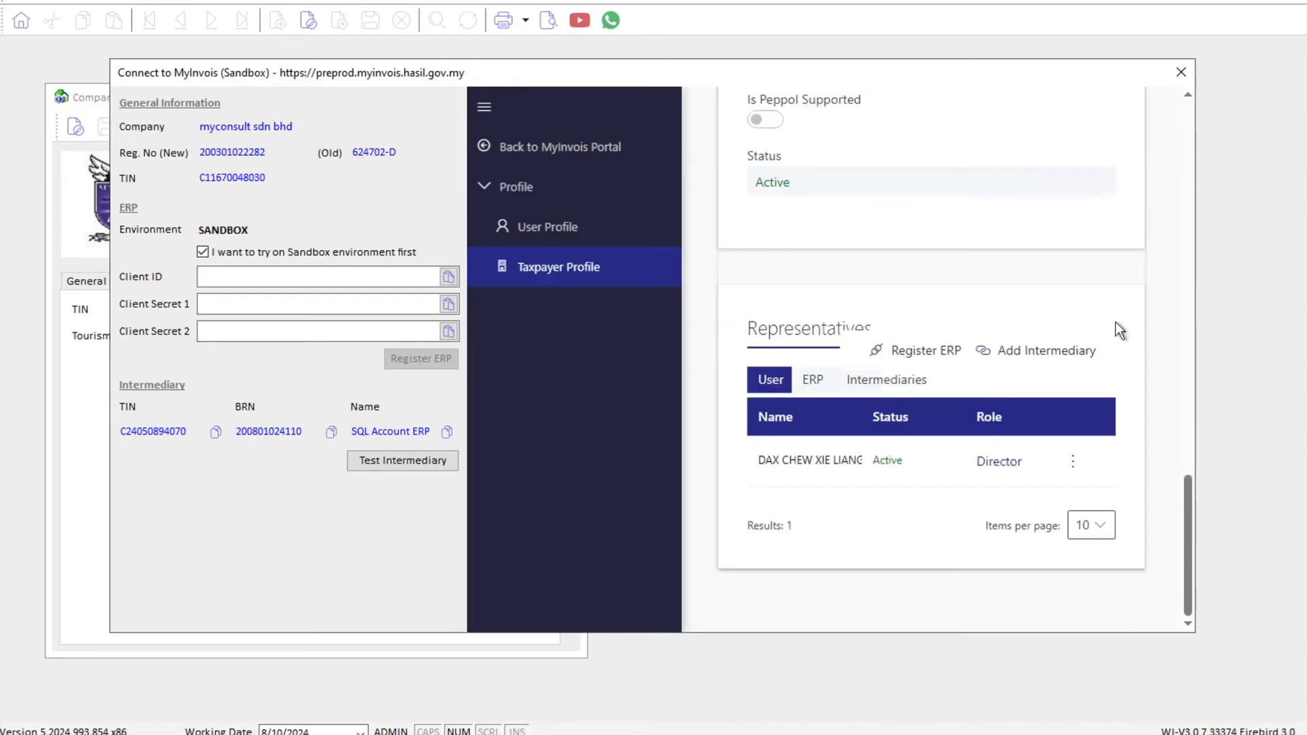
left_click(886, 380)
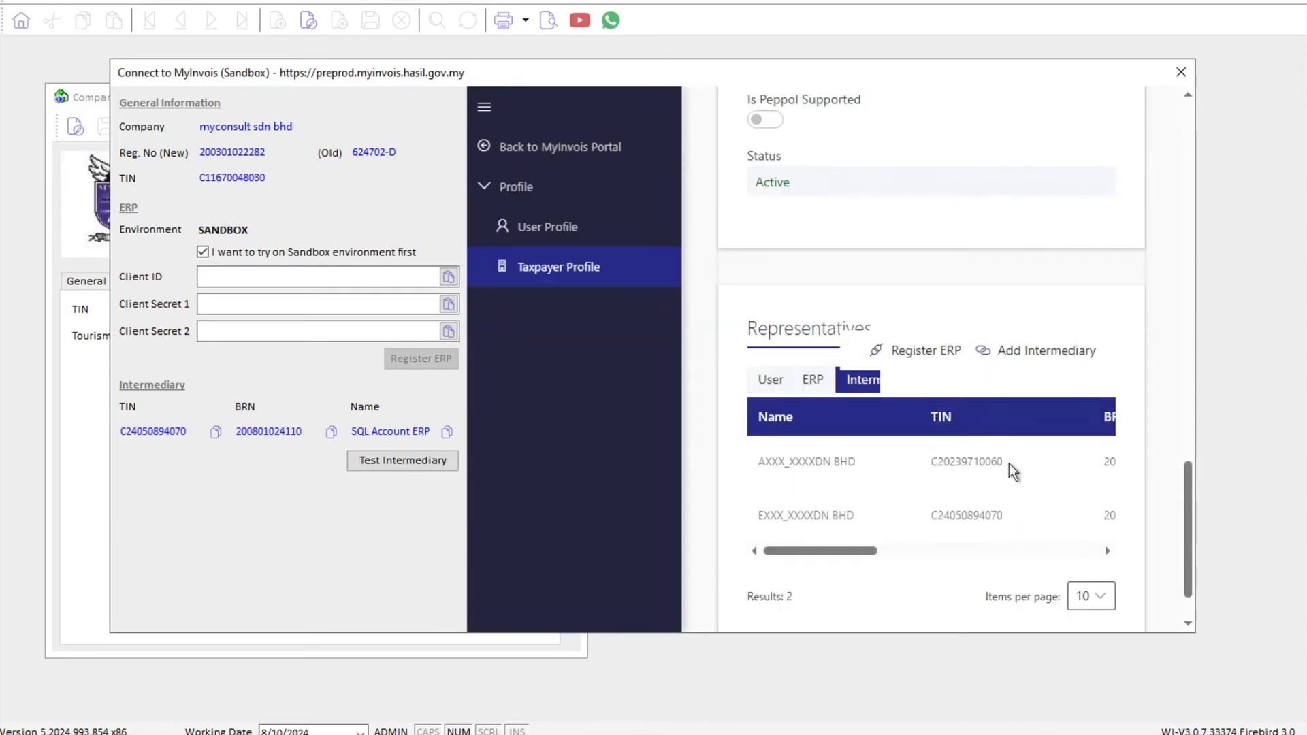
scroll("down", 3)
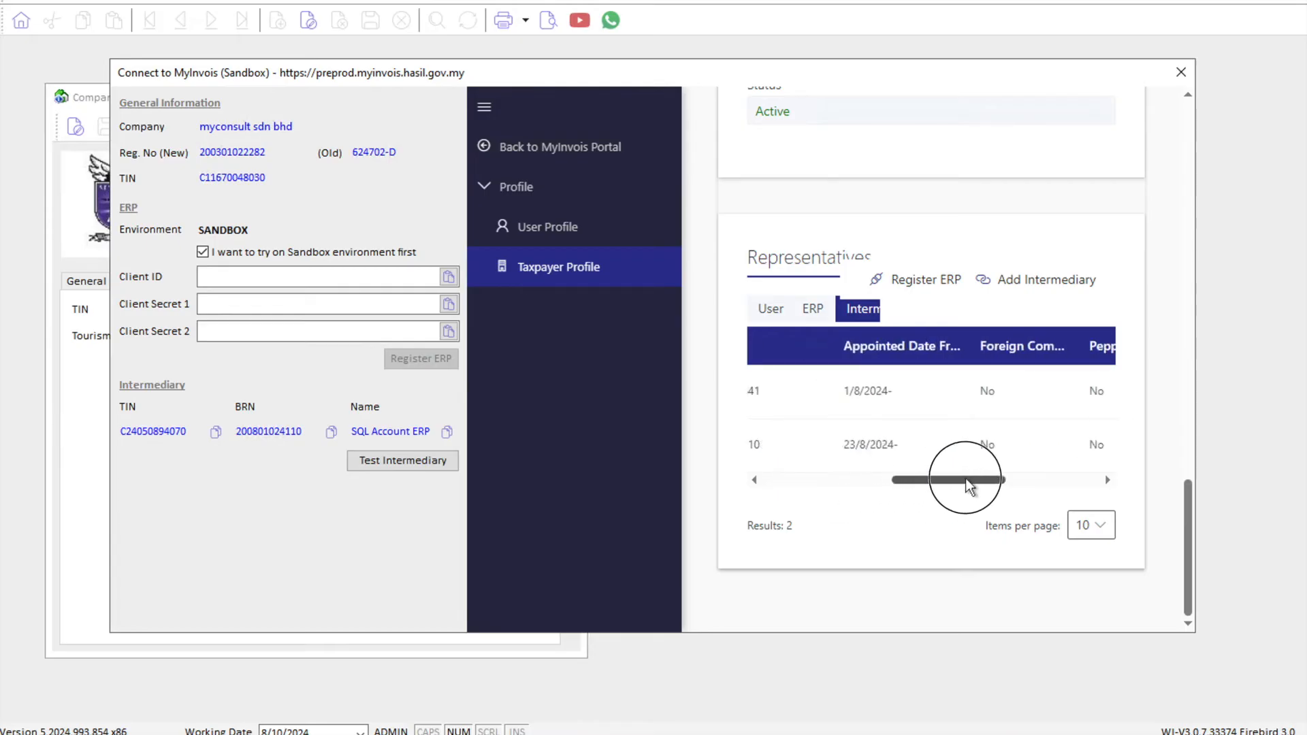
left_click_drag(963, 479, 1041, 479)
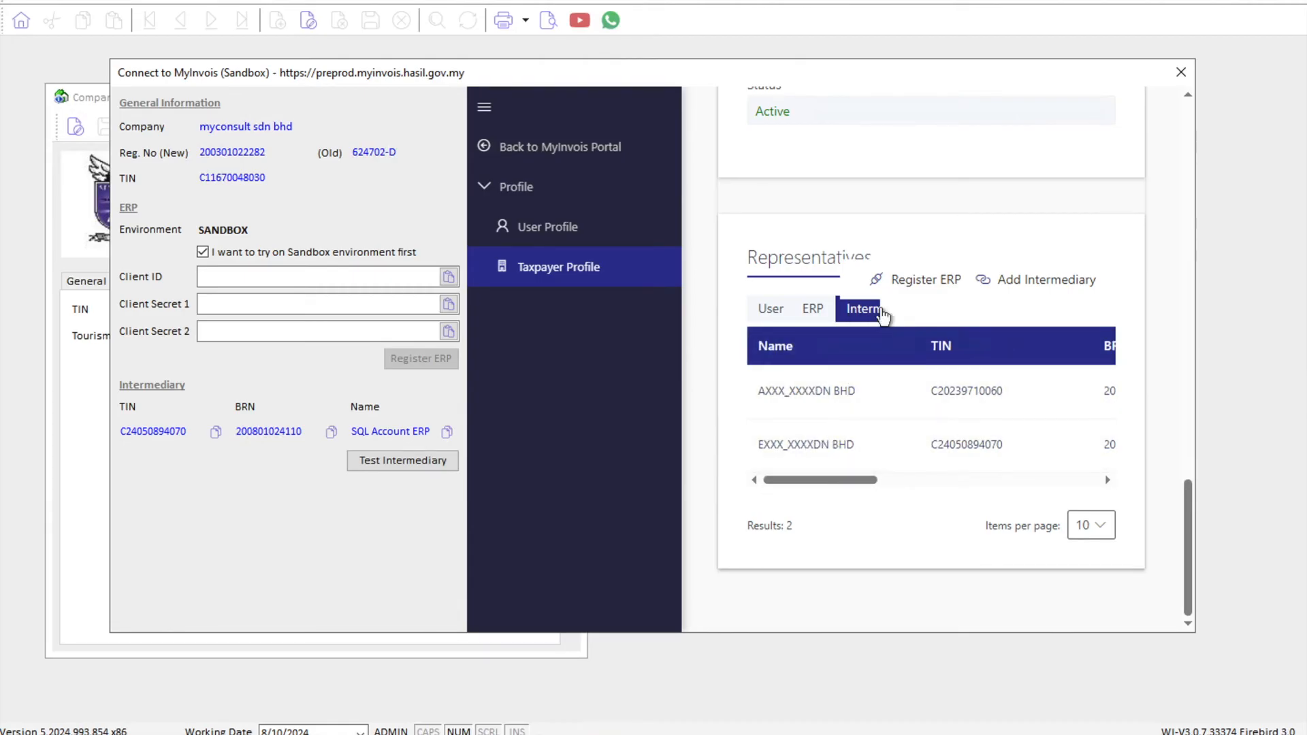
mouse_move(899, 280)
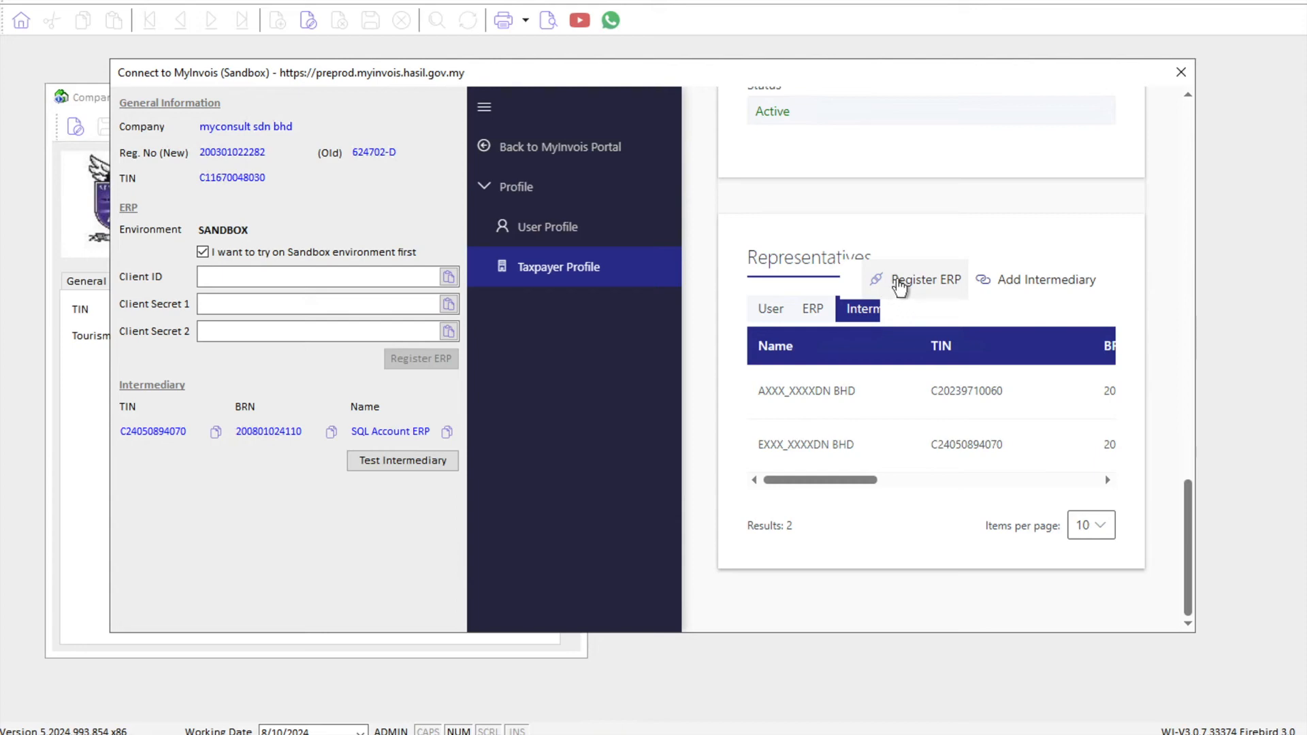
- Register ERP system 'SQL Accounting - Testing 1' with a 3 Year client secret expiry
left_click(925, 281)
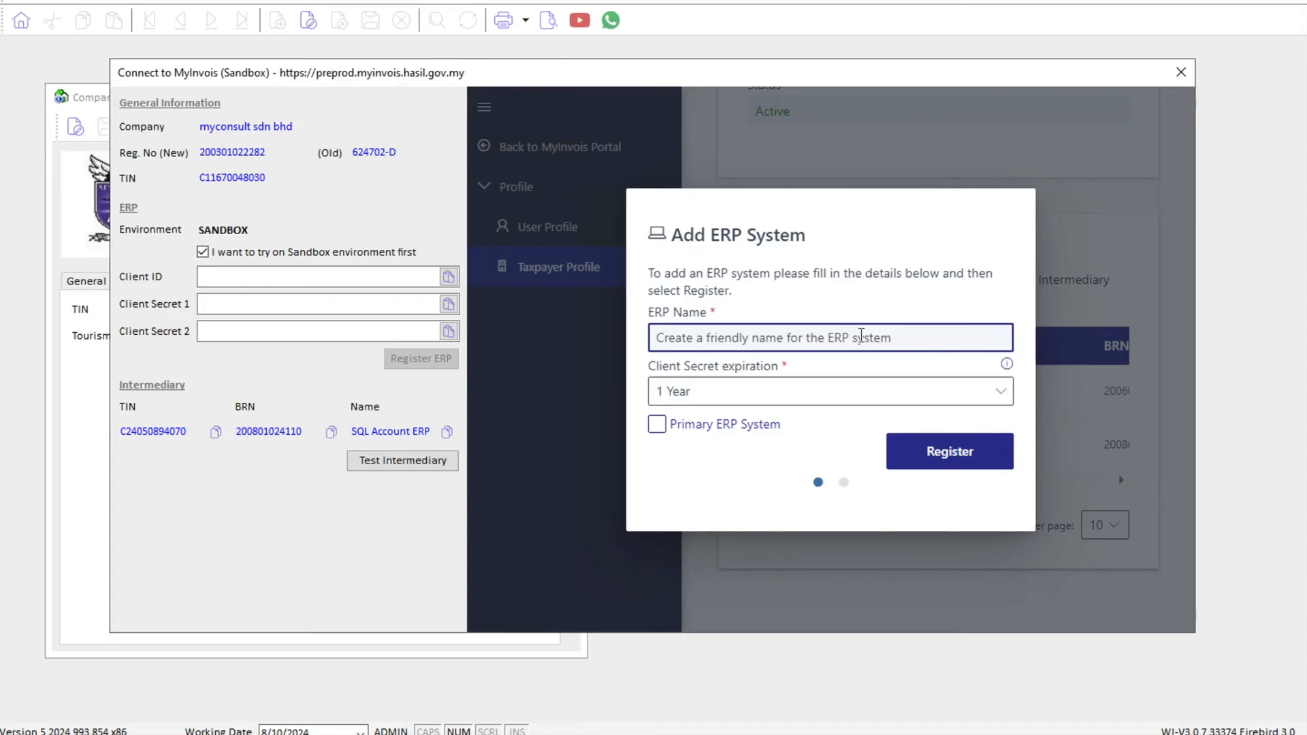
type("SQL Acc")
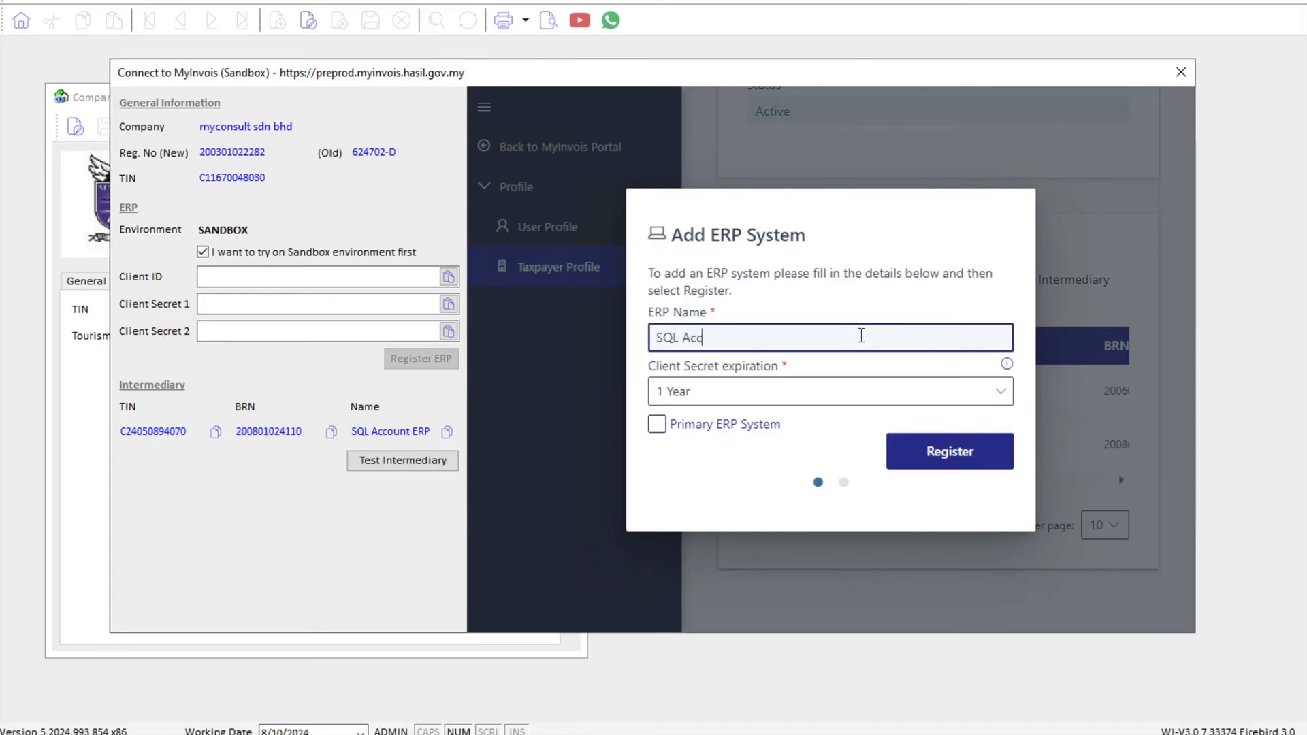
type("ounting -")
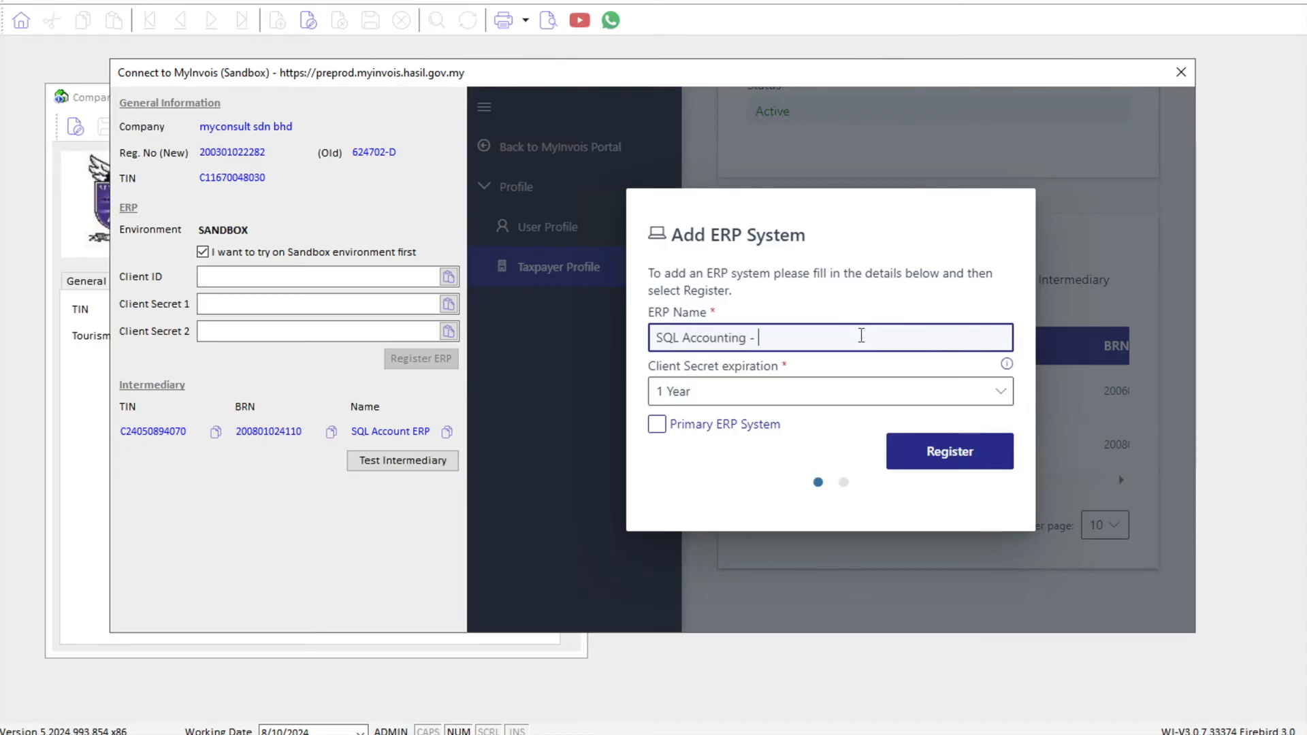
type("Testing 1")
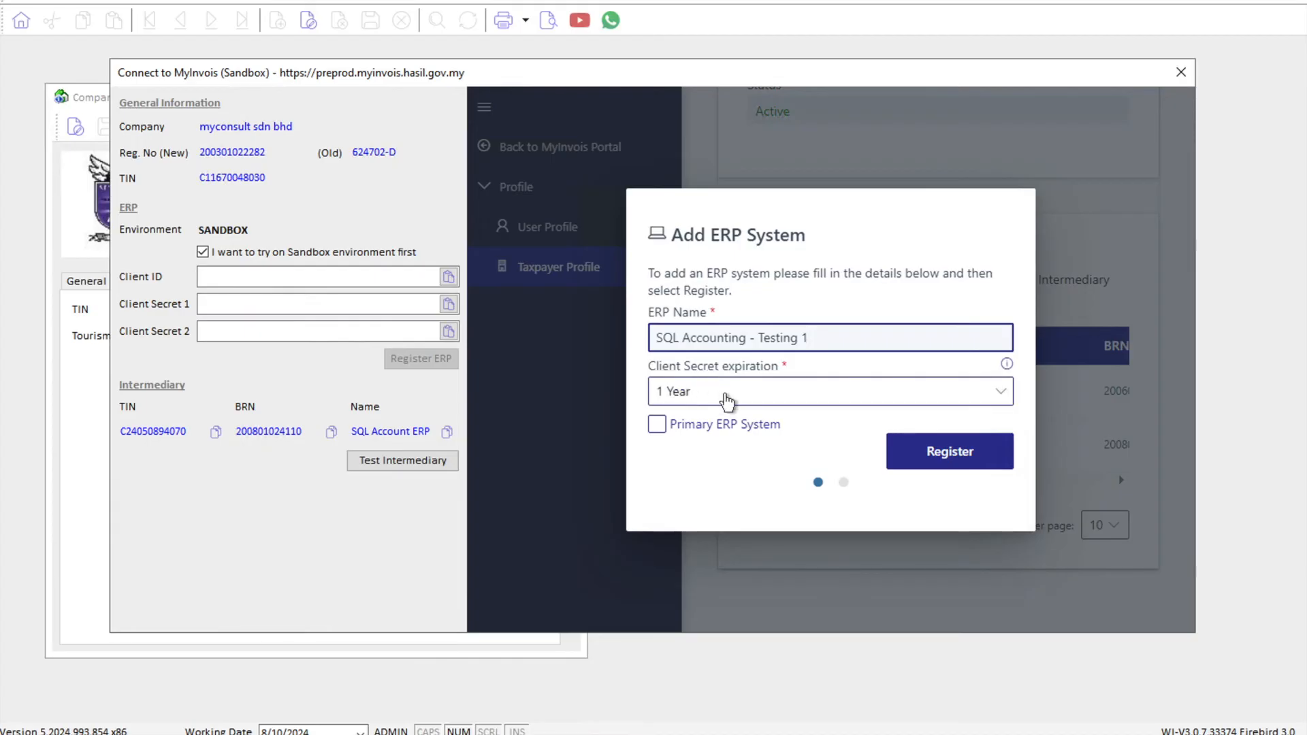
left_click(727, 392)
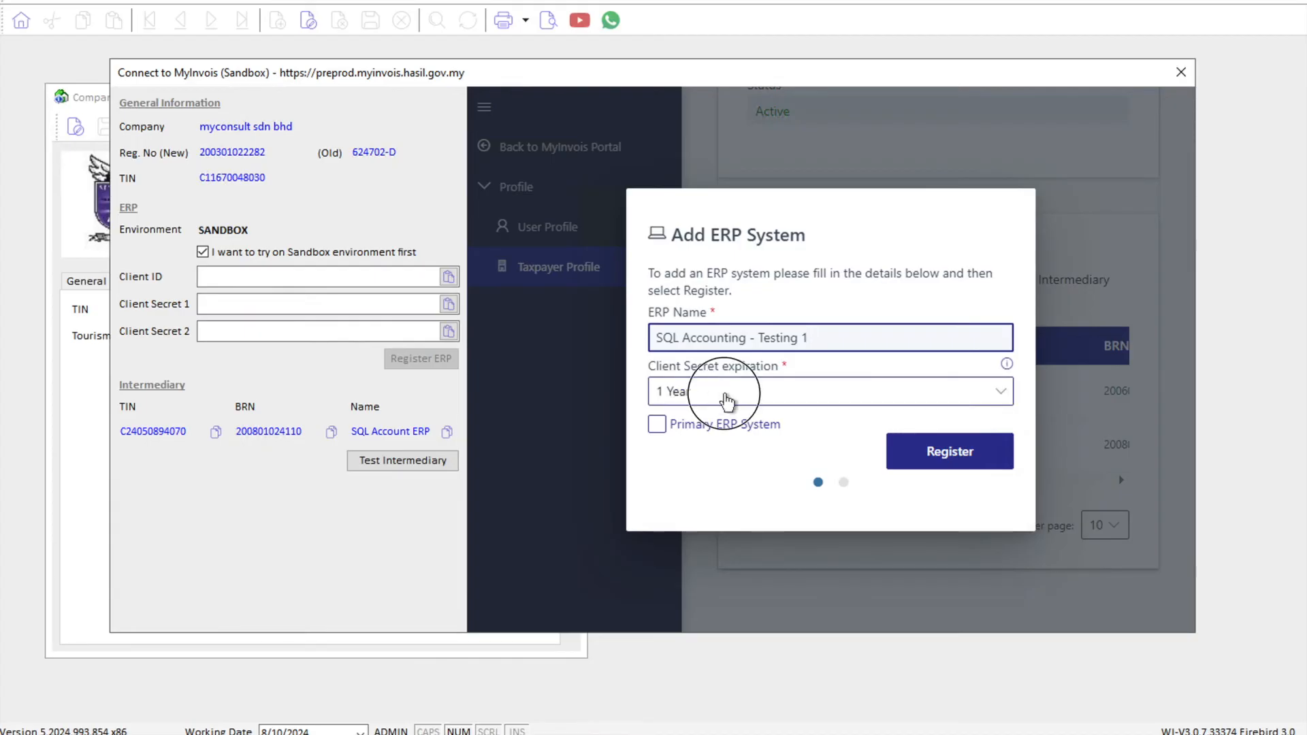
left_click(831, 392)
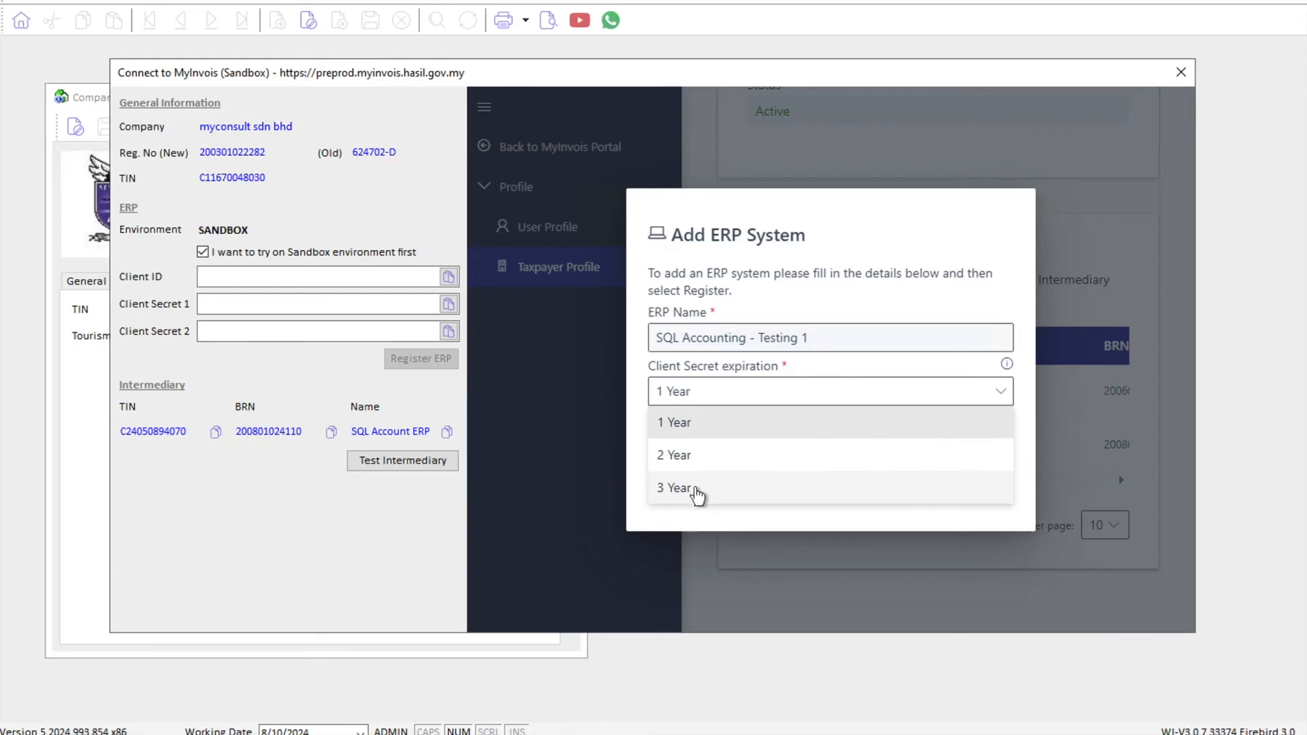
left_click(672, 488)
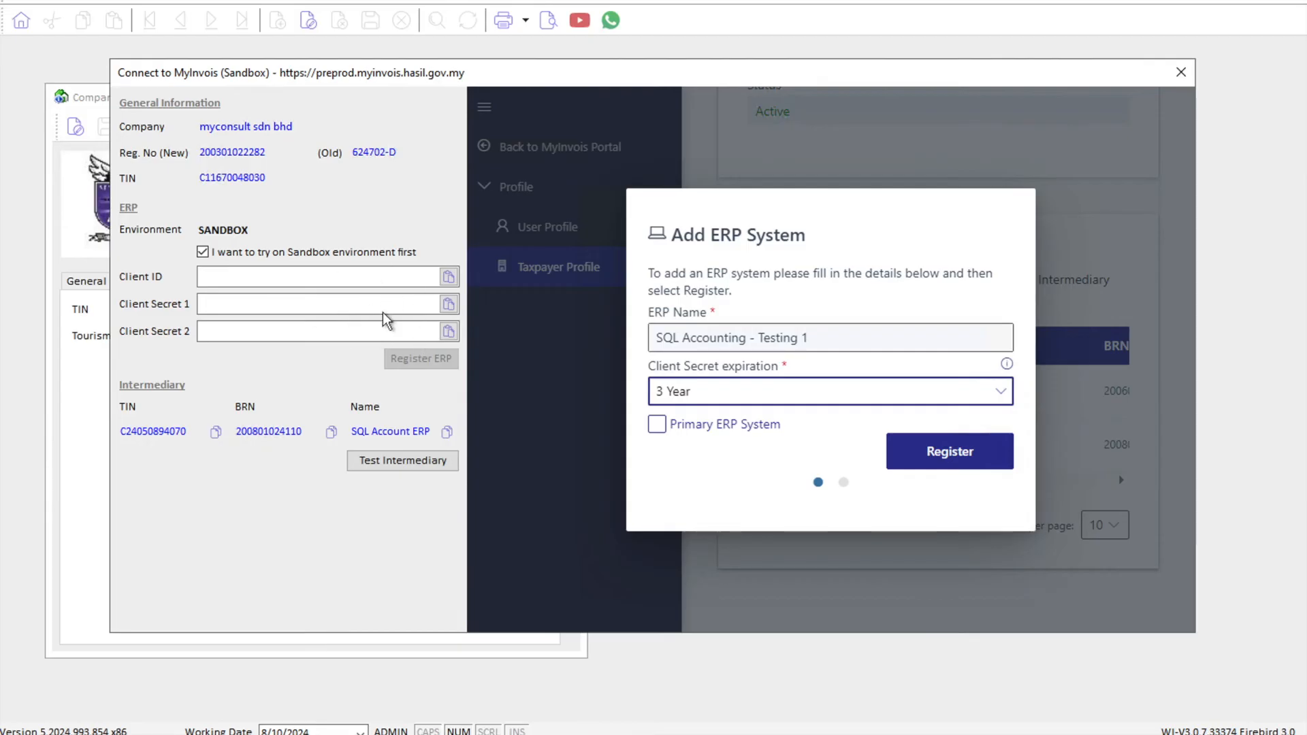
mouse_move(661, 397)
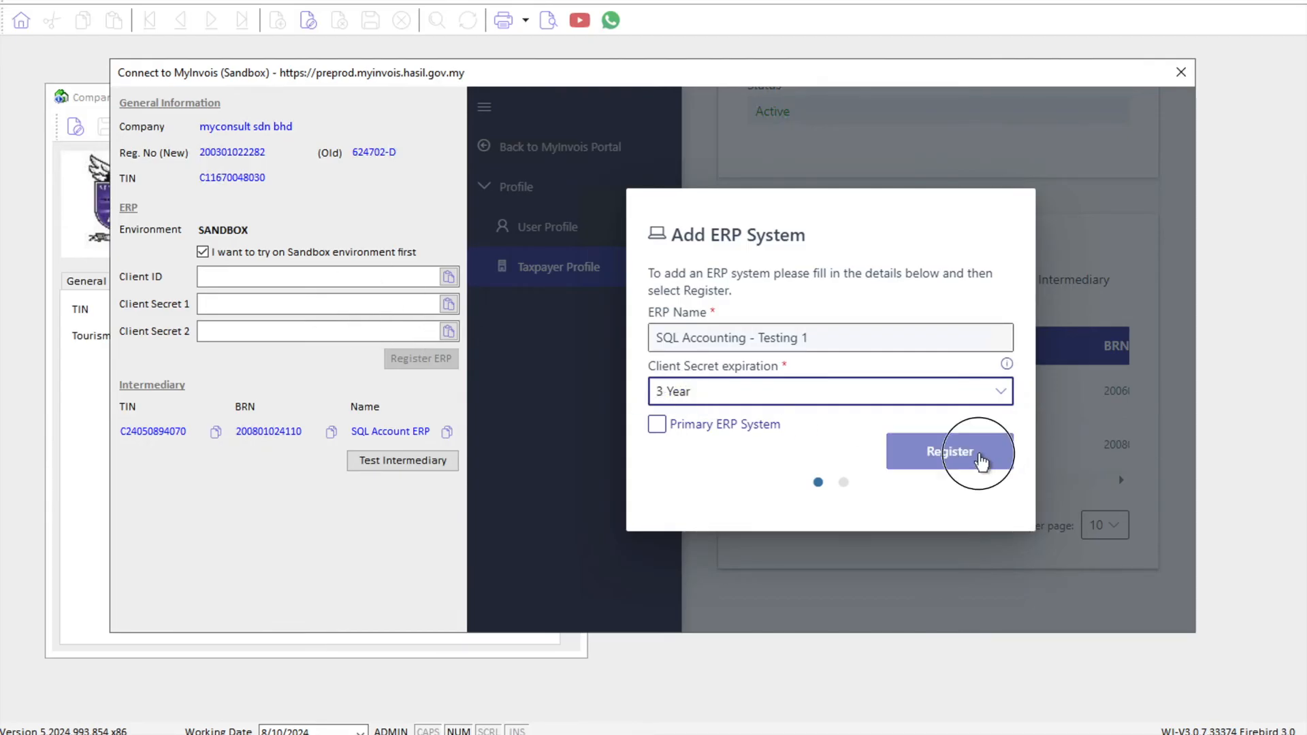
left_click(950, 451)
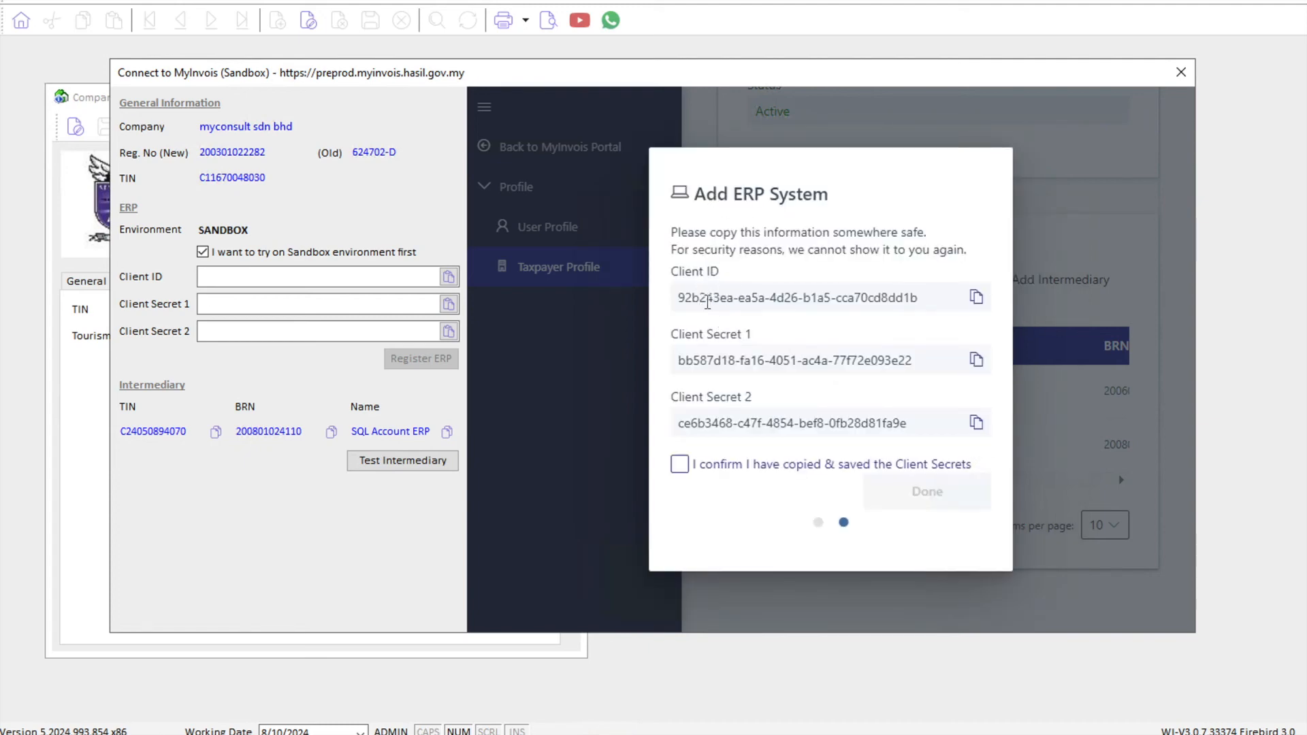
mouse_move(583, 384)
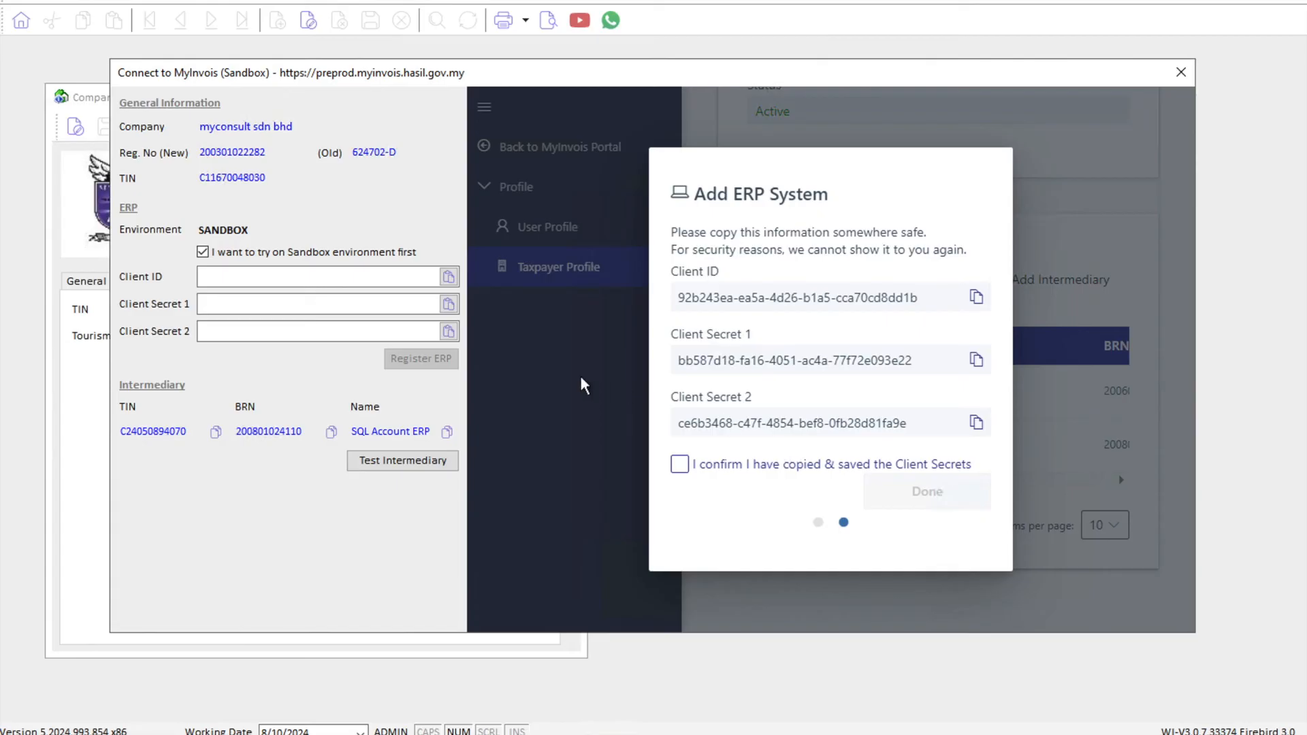
mouse_move(753, 448)
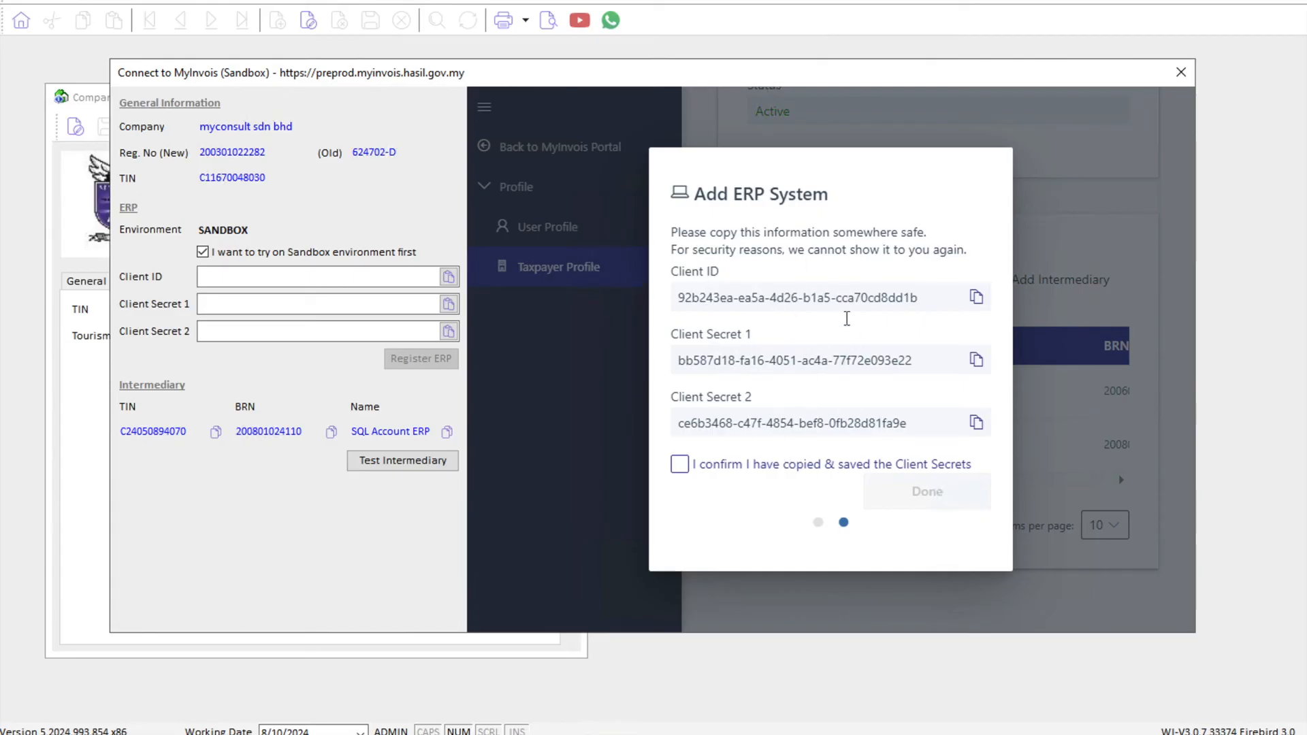
mouse_move(770, 332)
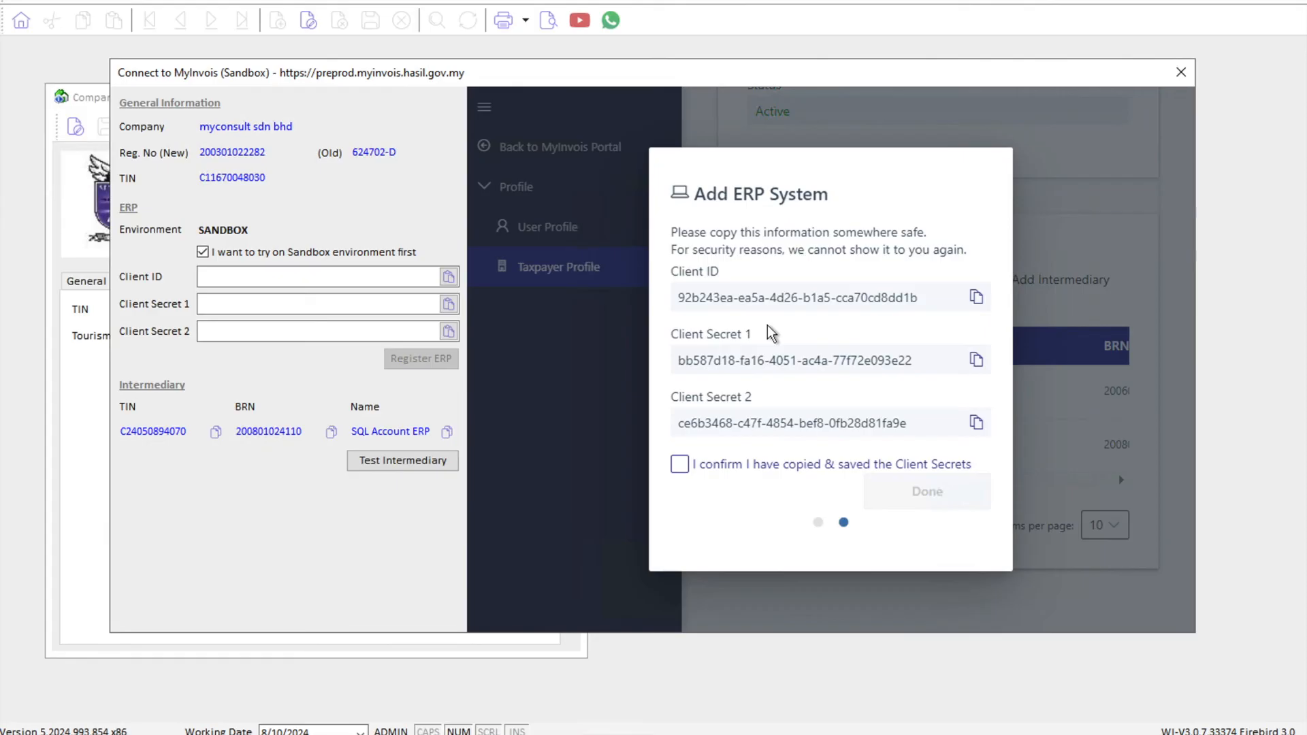
mouse_move(795, 320)
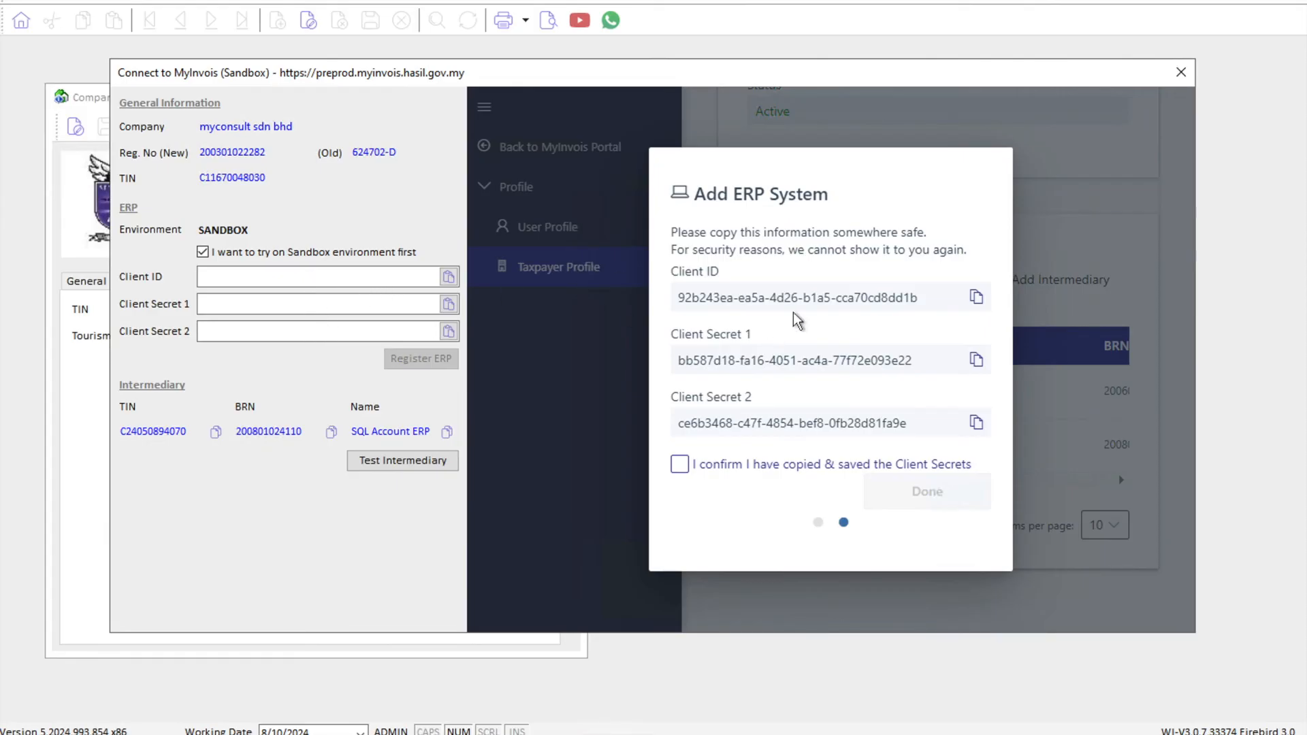
- Copy the generated client ID for pasting into SQL Account's sandbox fields
left_click(976, 283)
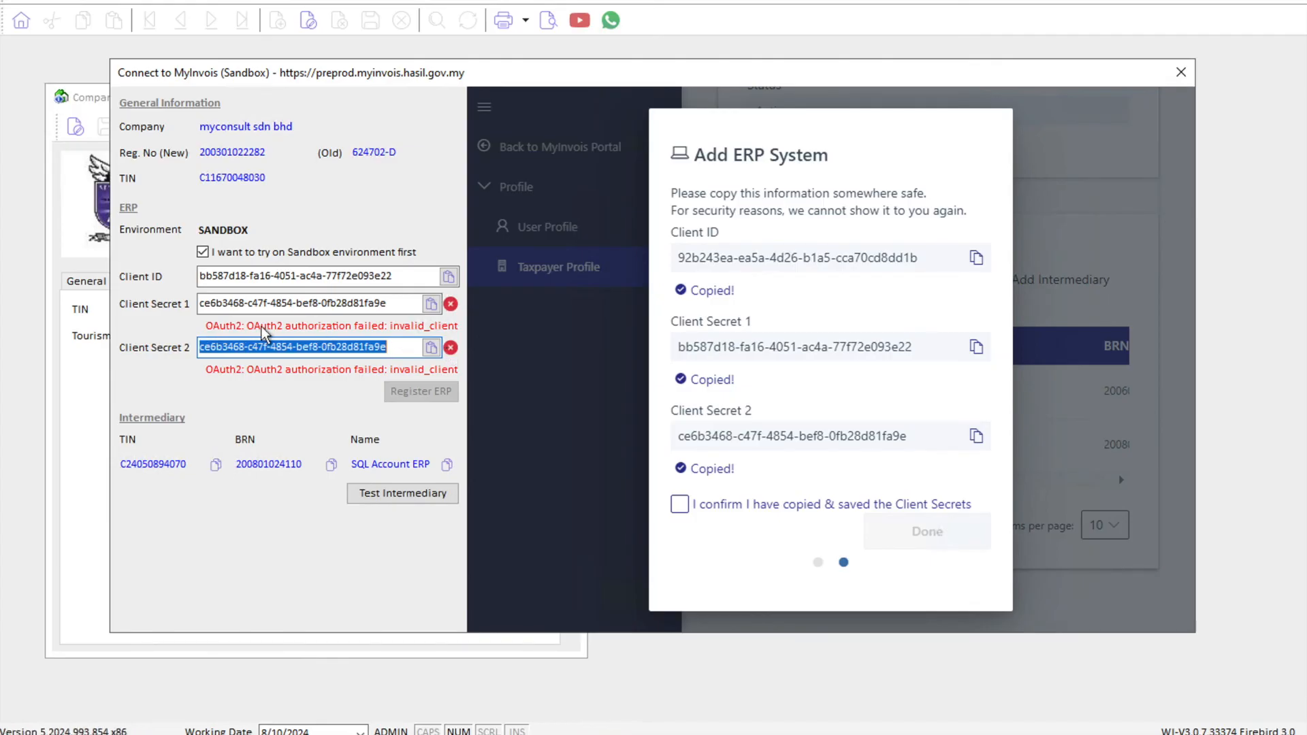
mouse_move(333, 336)
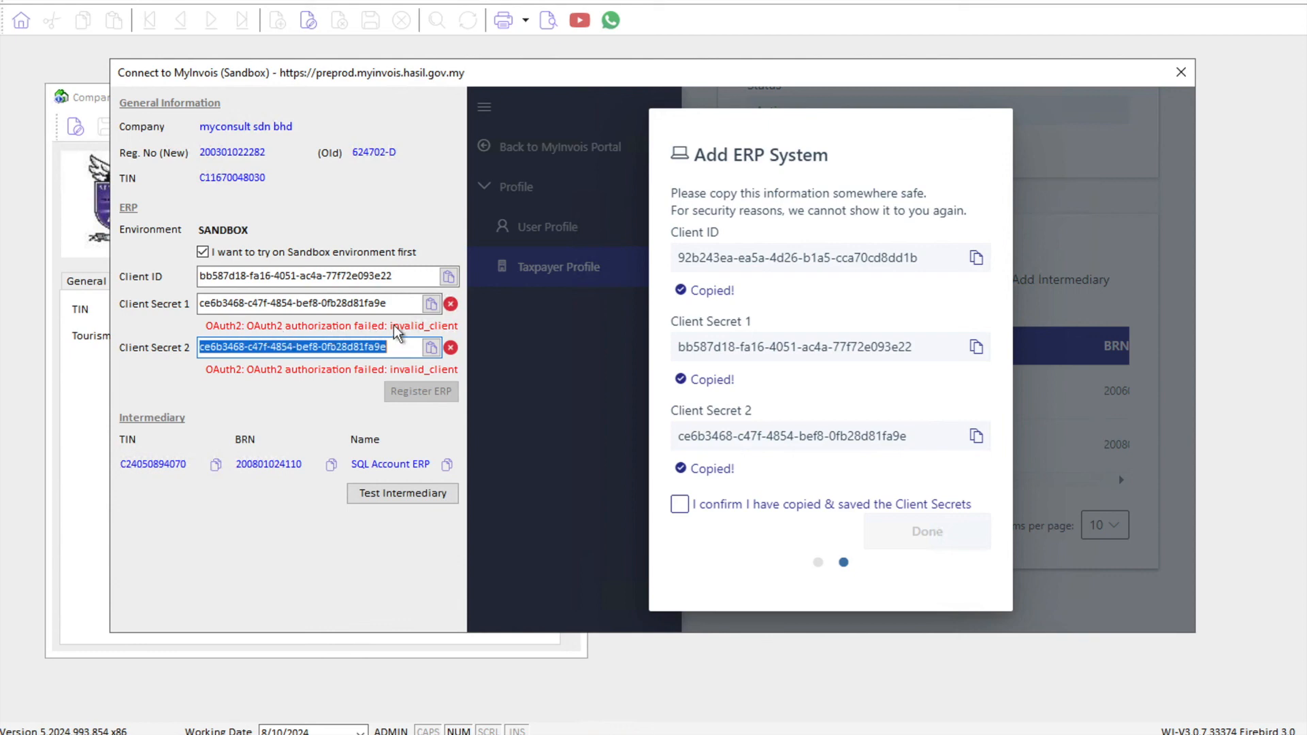
mouse_move(1181, 70)
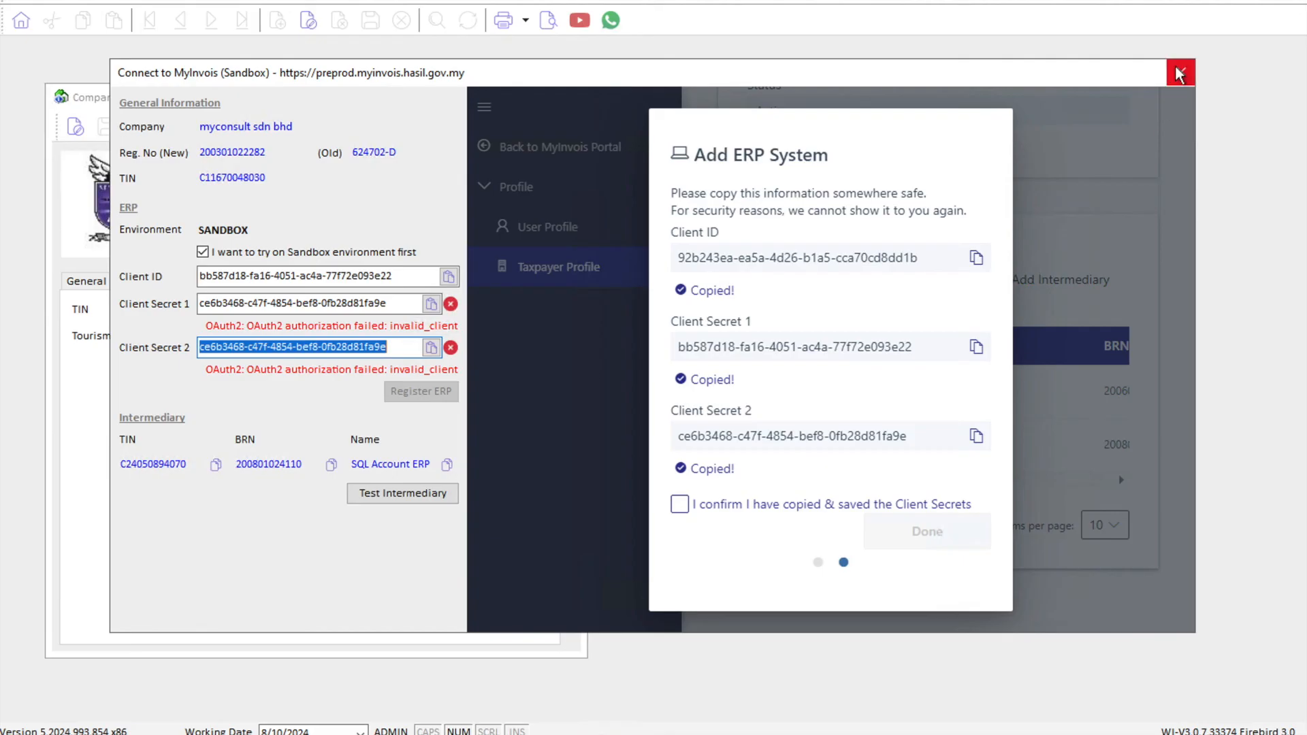
- Close the Connect to MyInvois (Sandbox) window, returning to the Company Profile's MyInvois details
left_click(1184, 71)
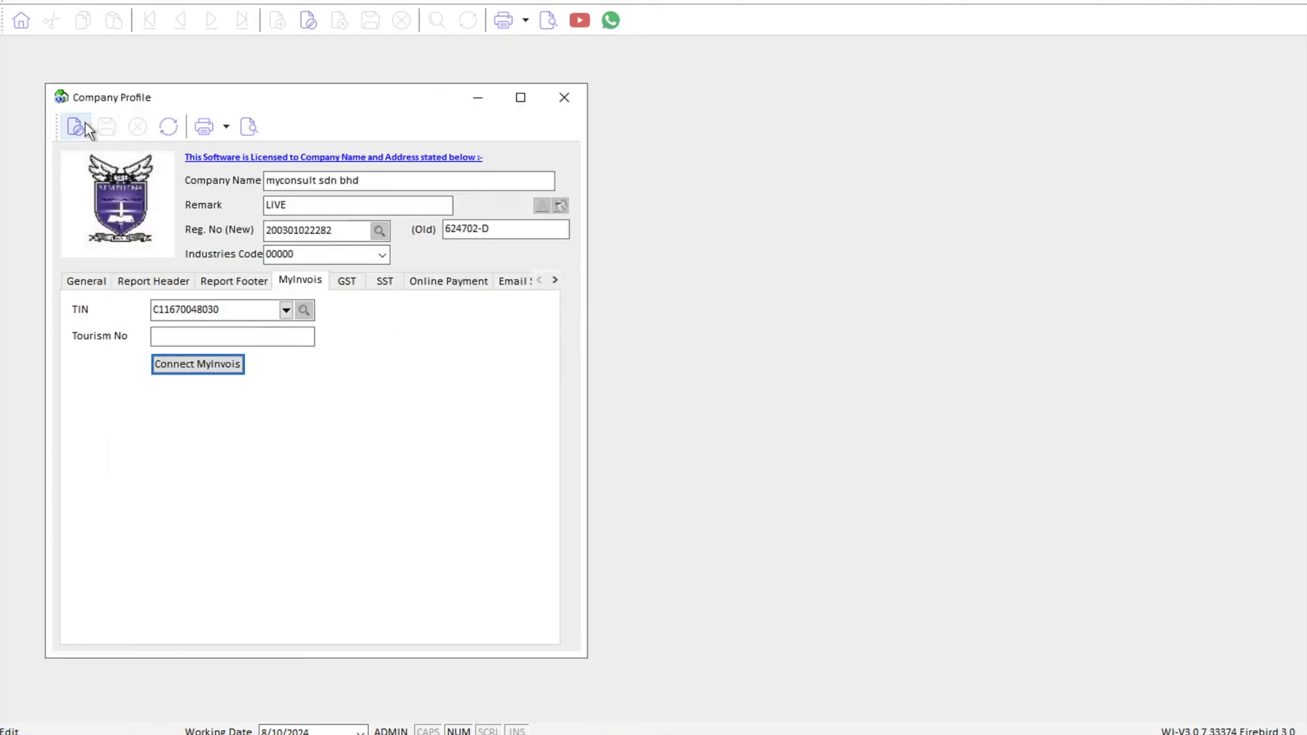
mouse_move(82, 130)
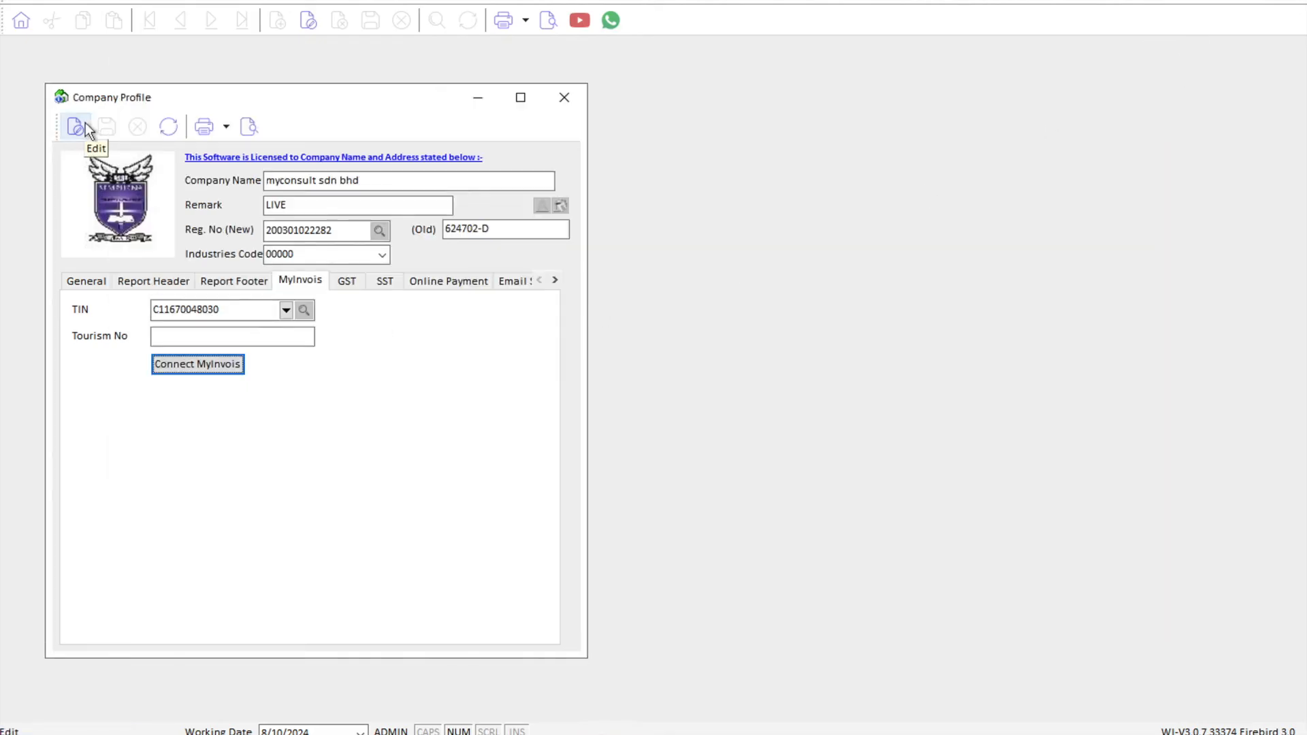